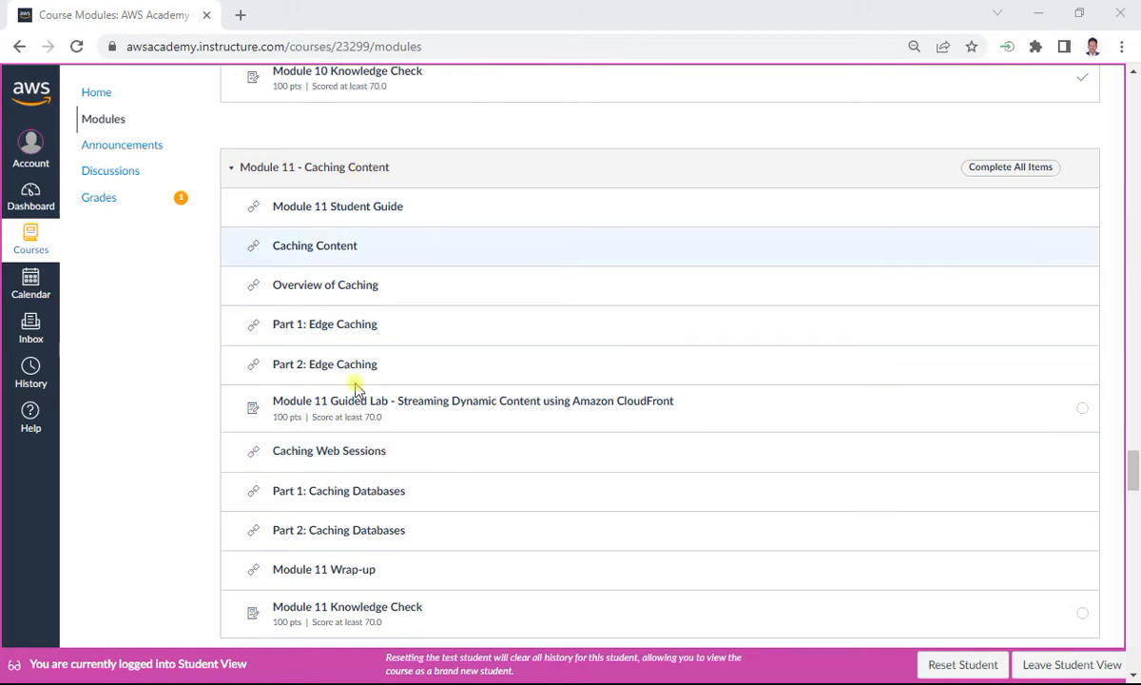
mouse_move(406, 611)
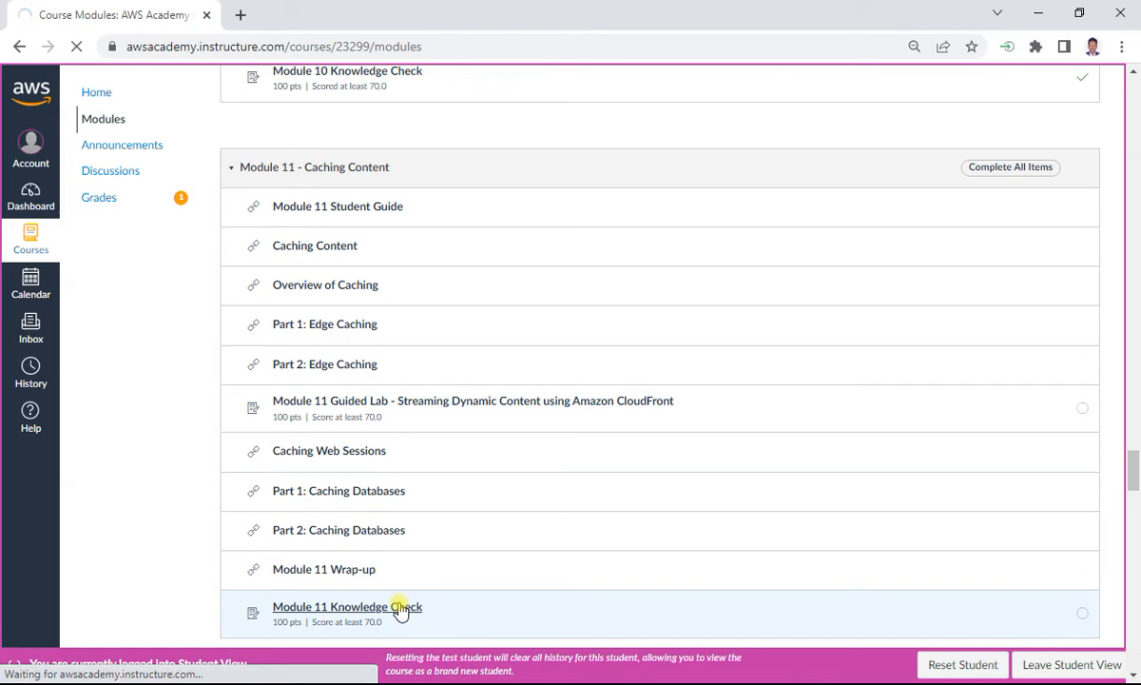
Step: Open the Module 11 Knowledge Check from the Module 11 - Caching Content list
click(344, 606)
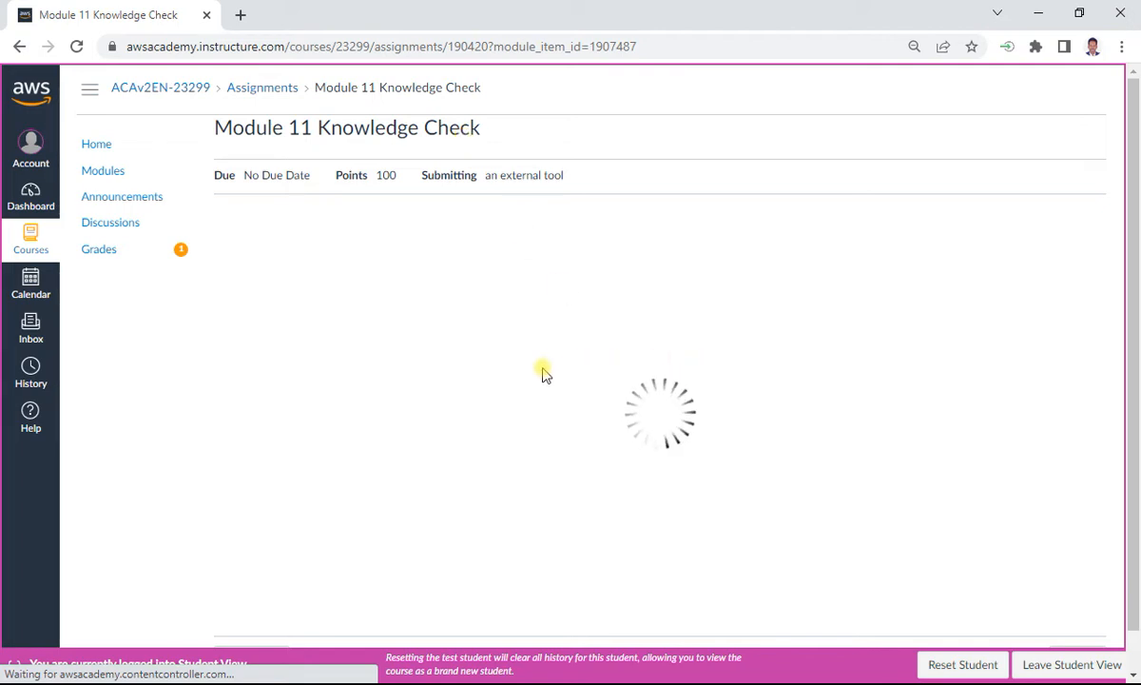
mouse_move(665, 373)
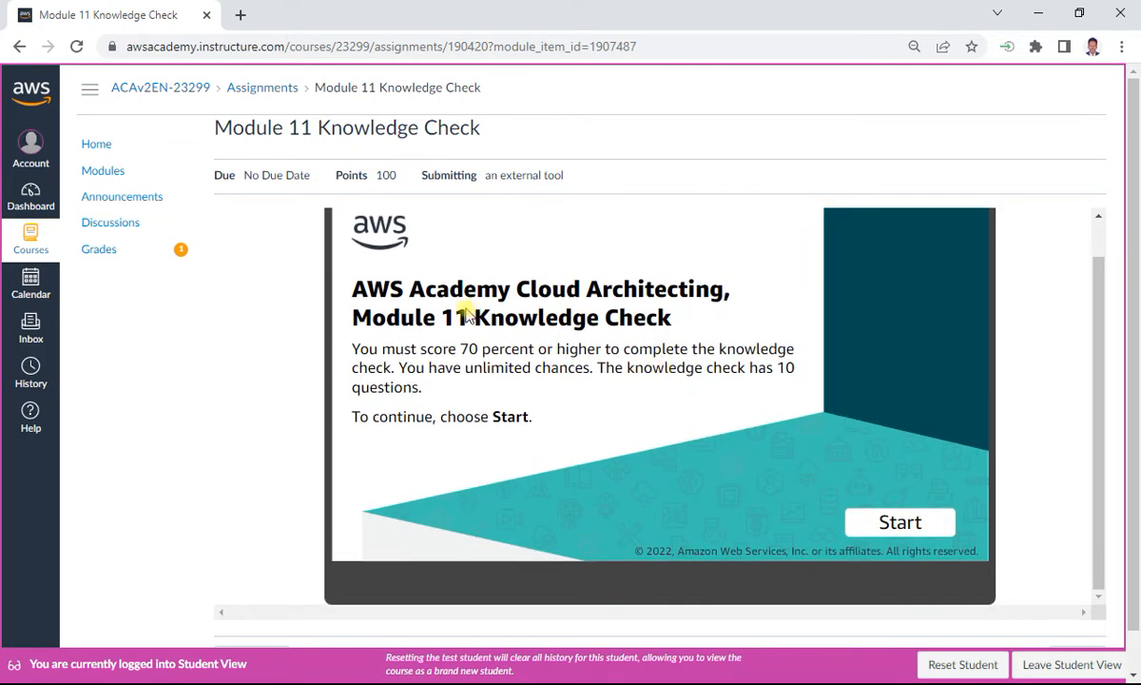
Step: Start the knowledge check and answer question 1 with 'high-speed data storage layer'
click(900, 522)
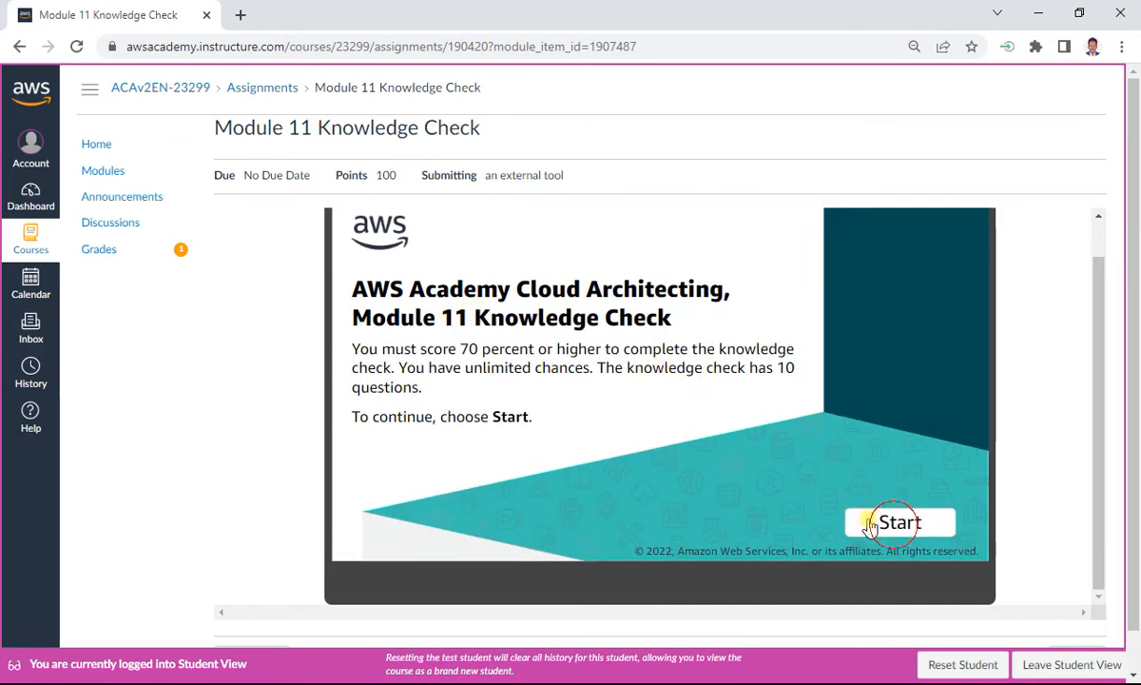
click(900, 522)
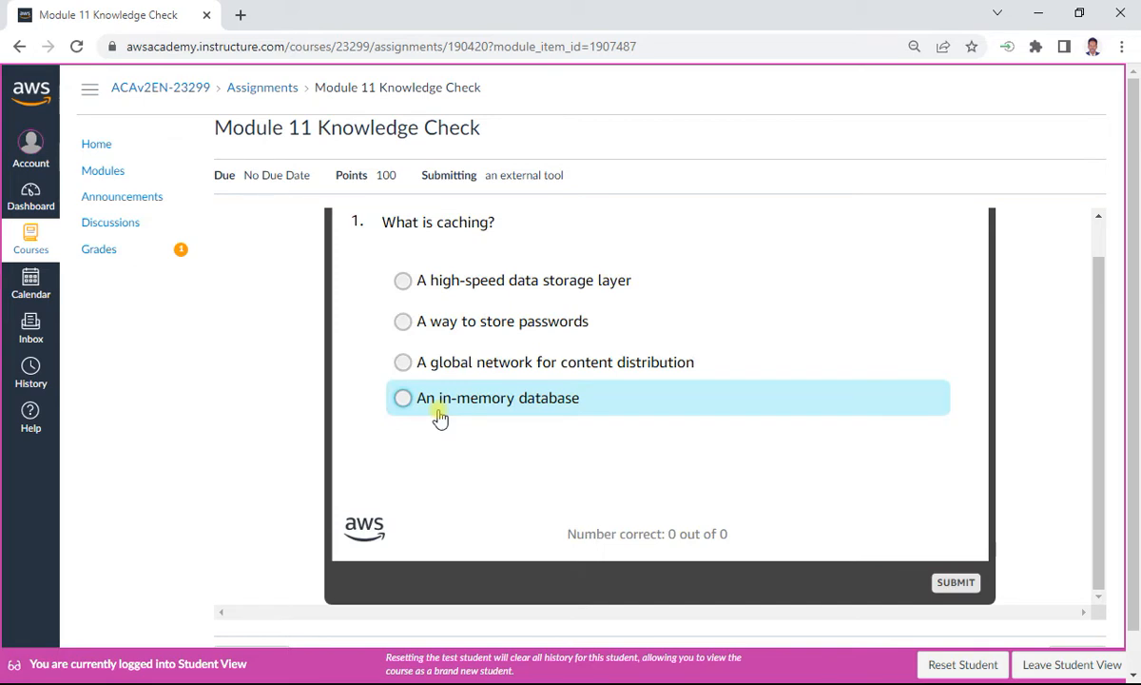
mouse_move(499, 274)
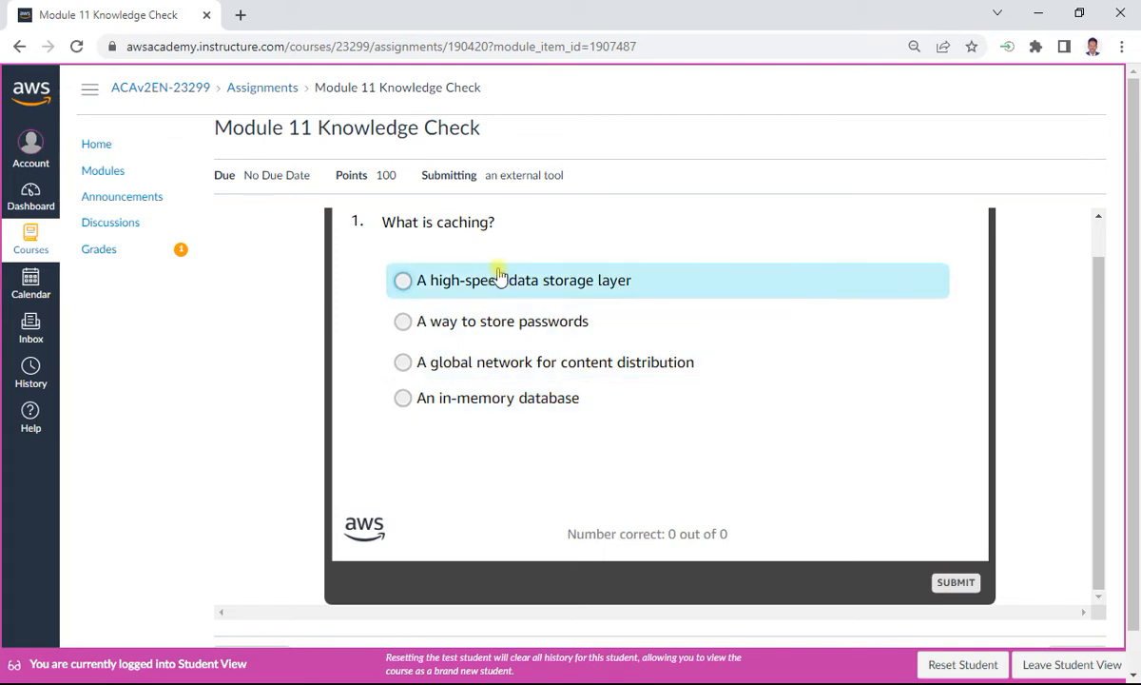
click(402, 280)
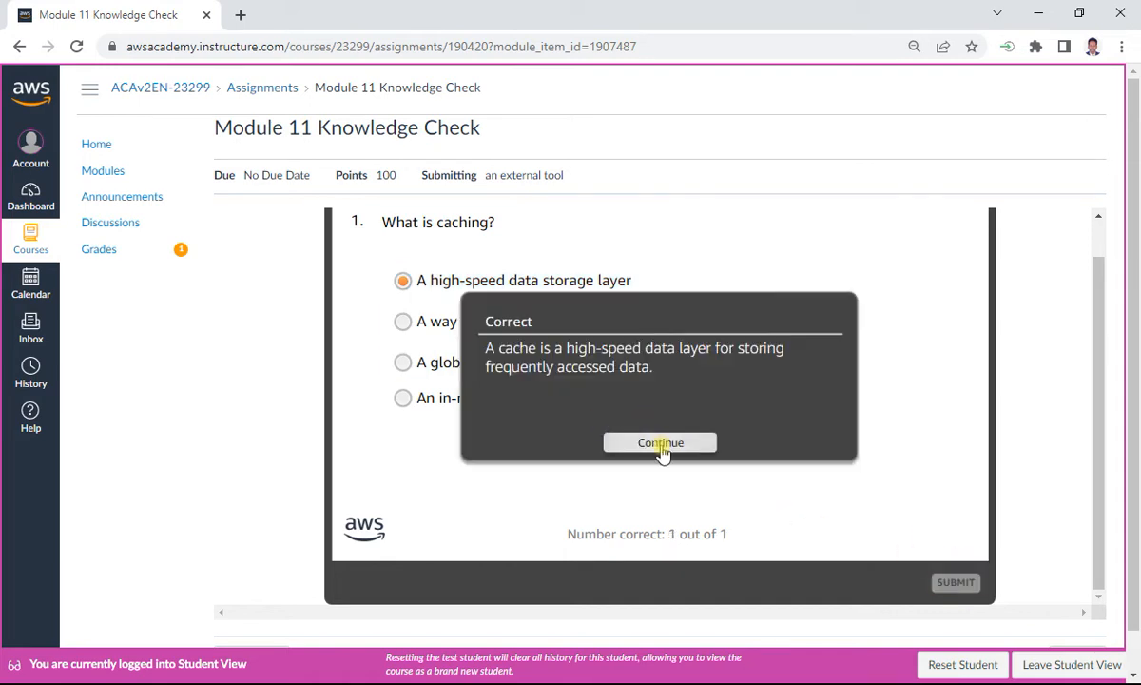
click(660, 442)
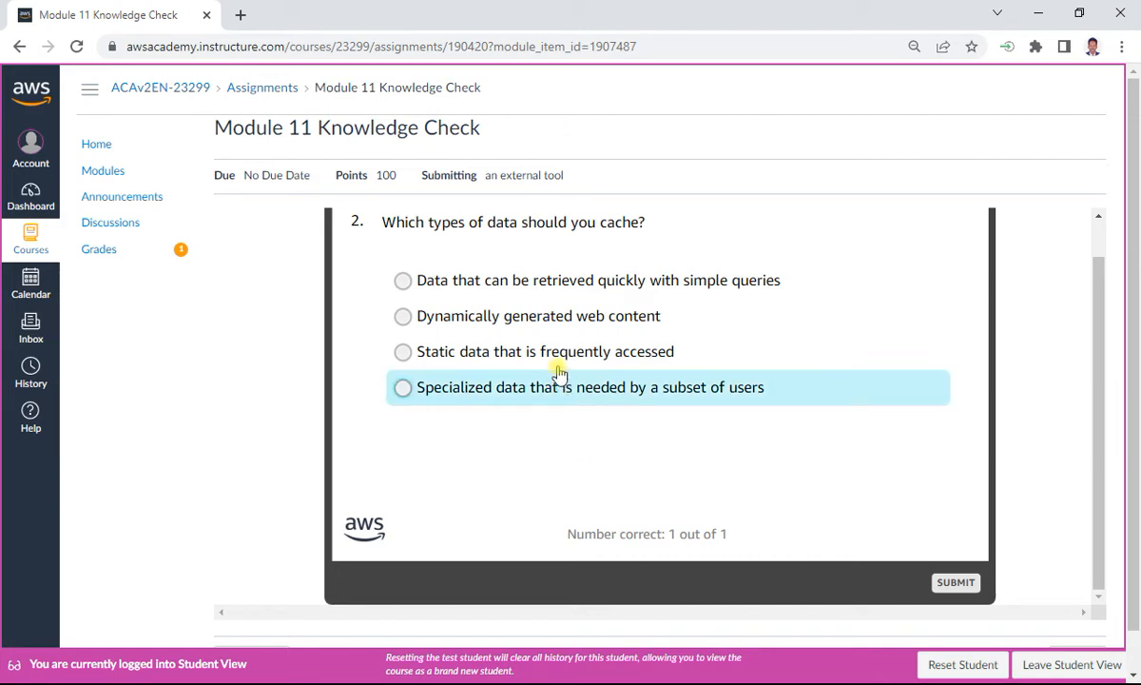
Step: Answer question 2 with 'static frequently accessed data' and advance to question 4
click(402, 352)
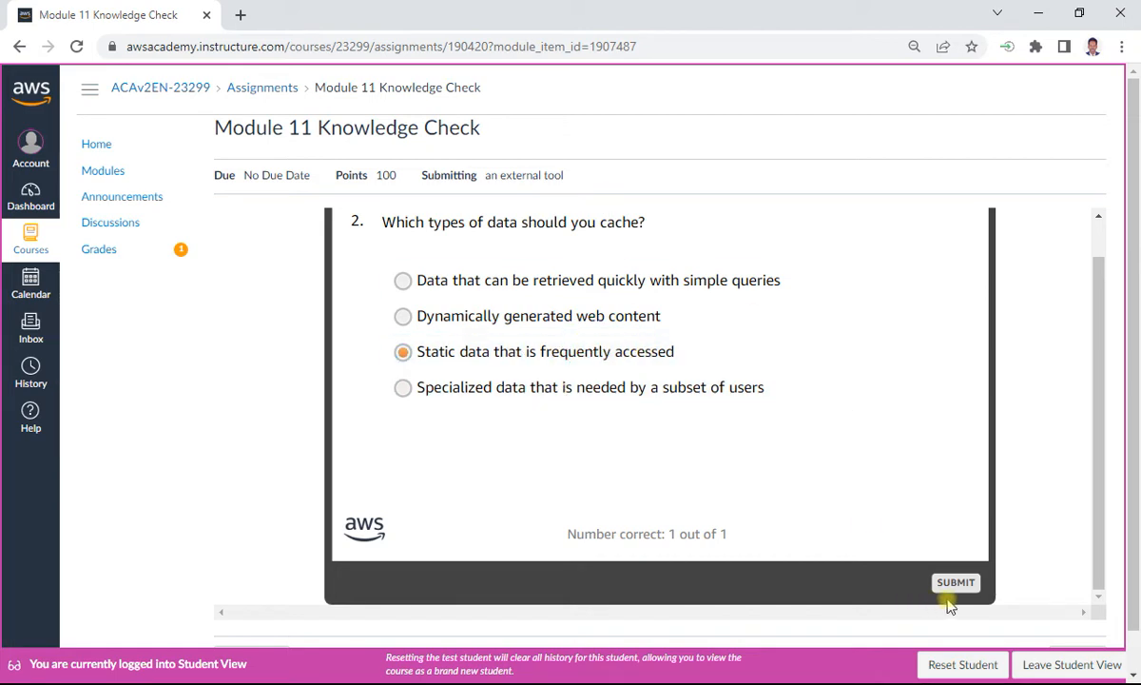
click(971, 582)
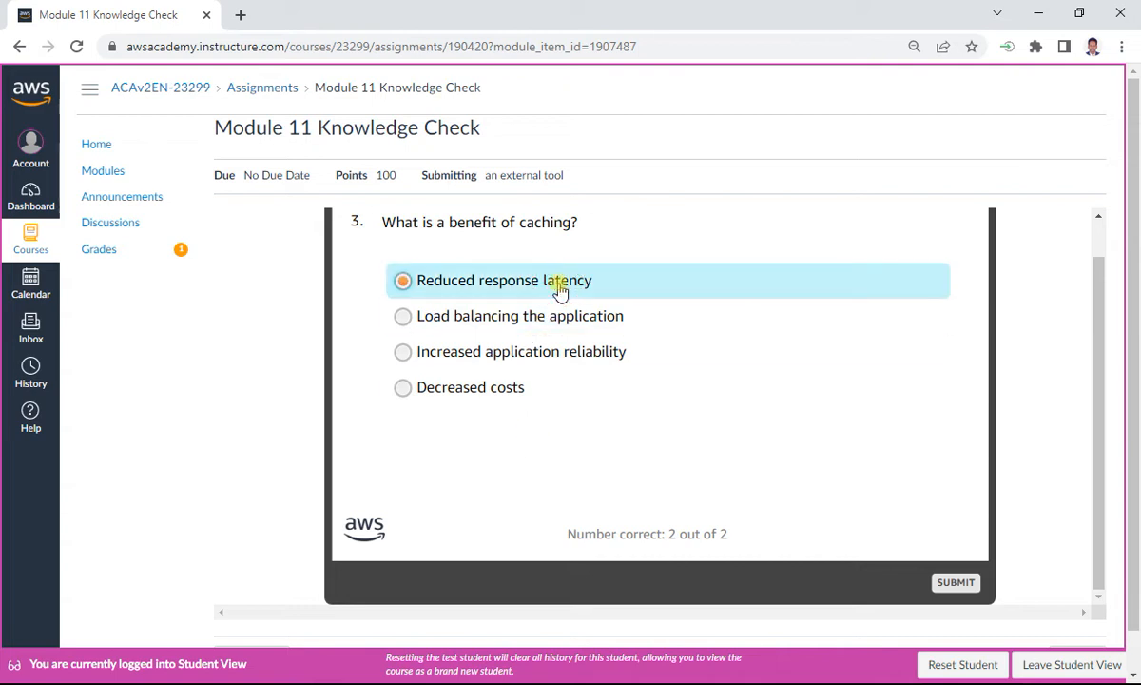
mouse_move(856, 471)
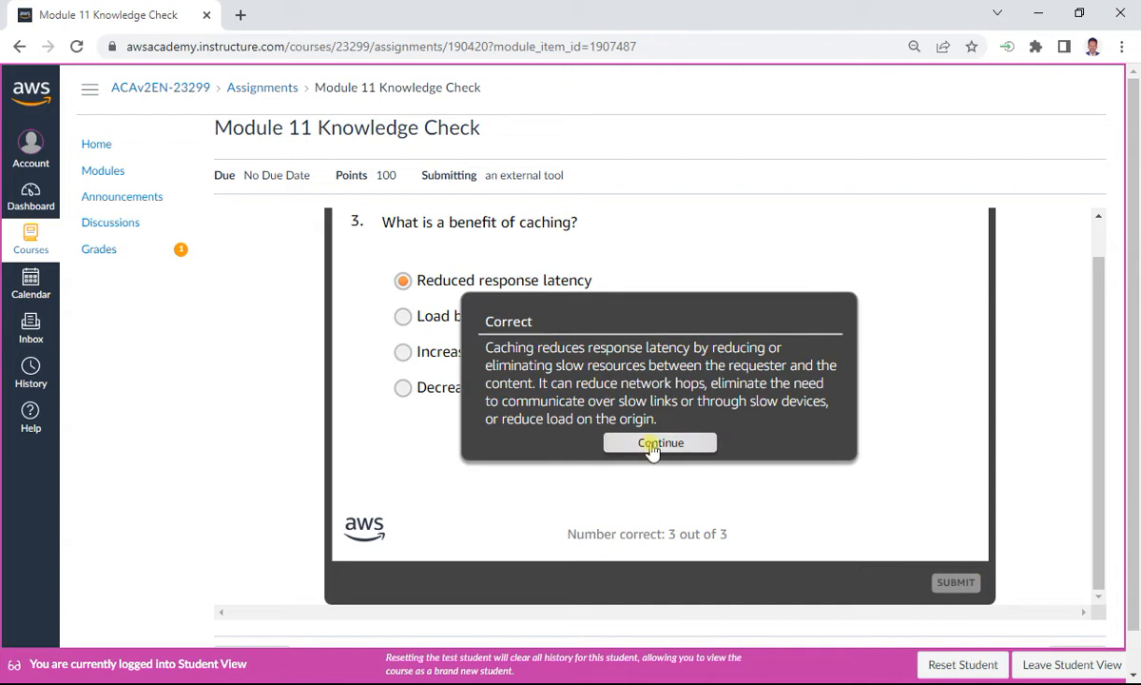
click(659, 442)
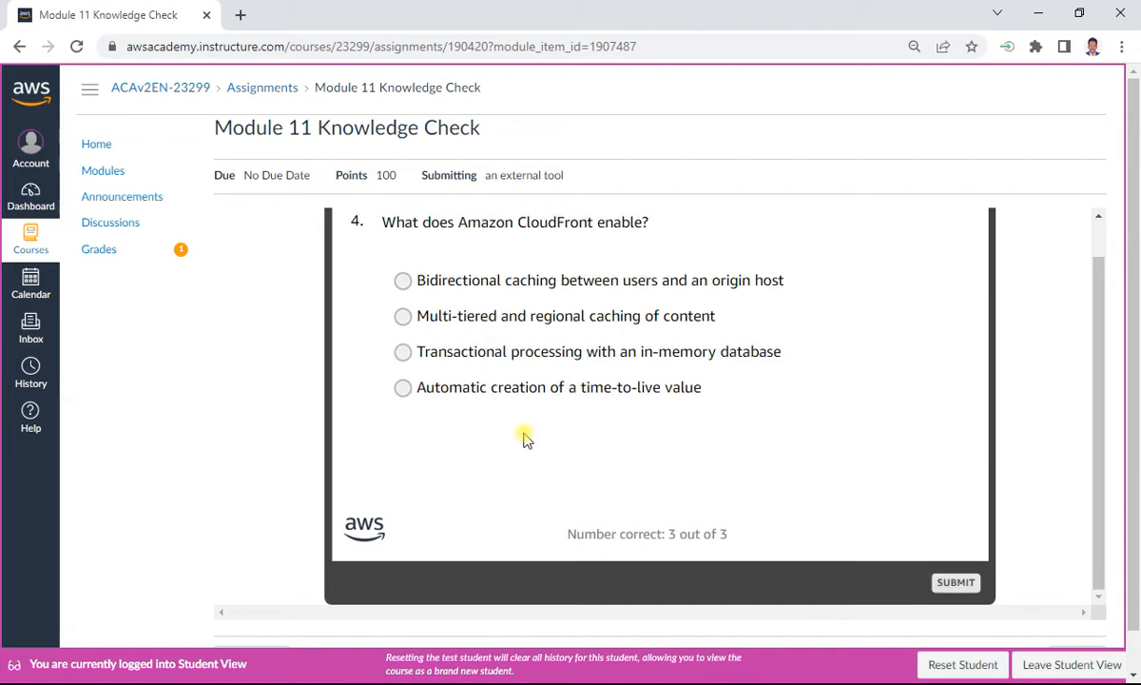
Step: Answer question 4 with 'Multi-tiered and regional caching' and move to question 5
click(620, 321)
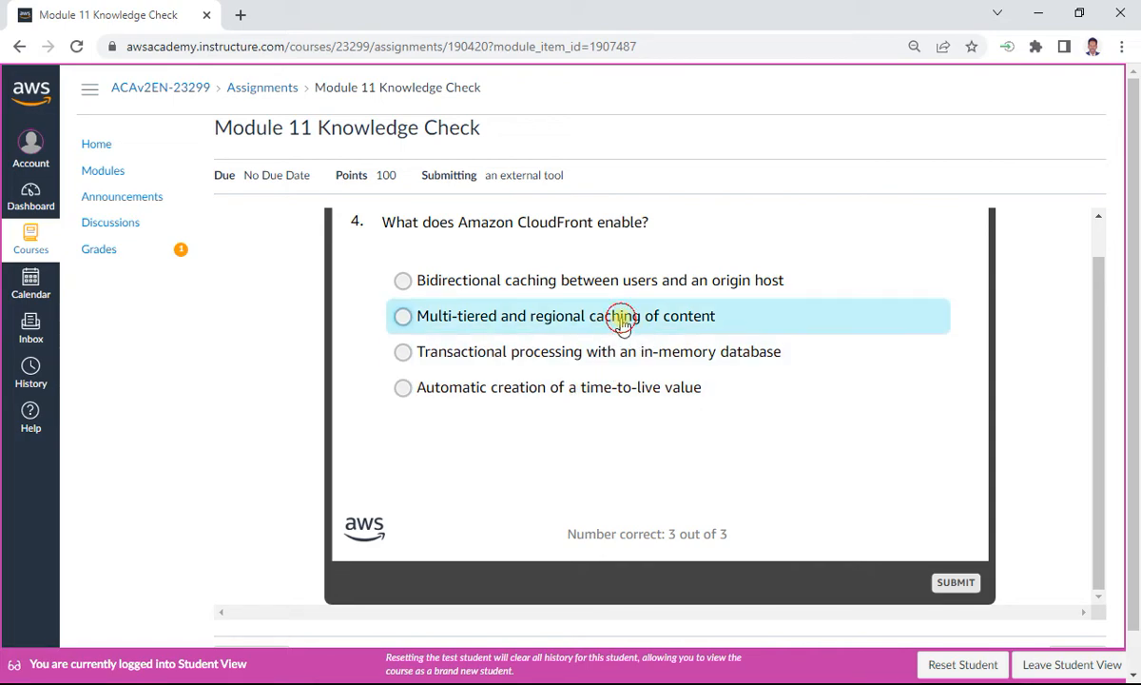
click(403, 316)
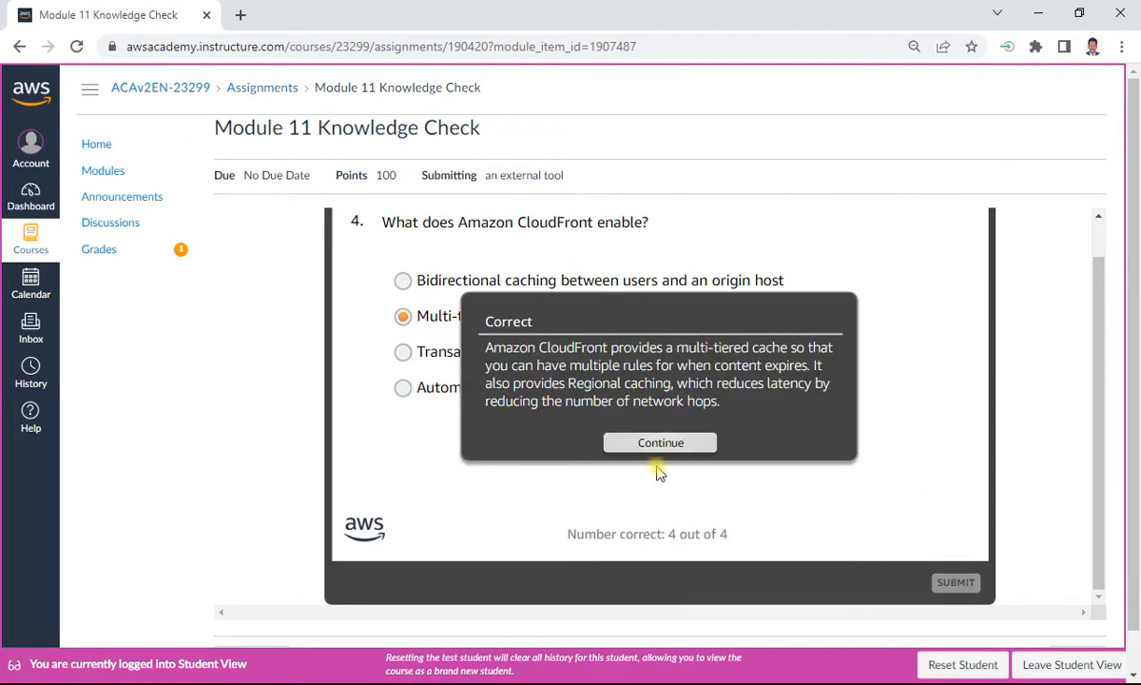
click(659, 442)
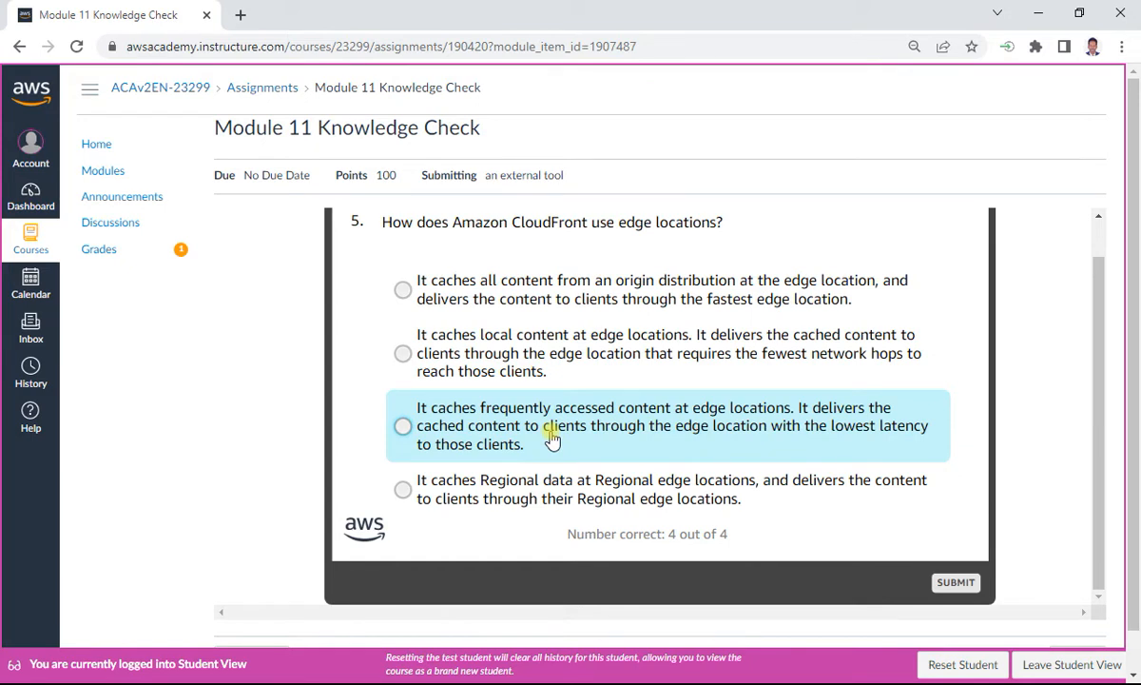
mouse_move(565, 434)
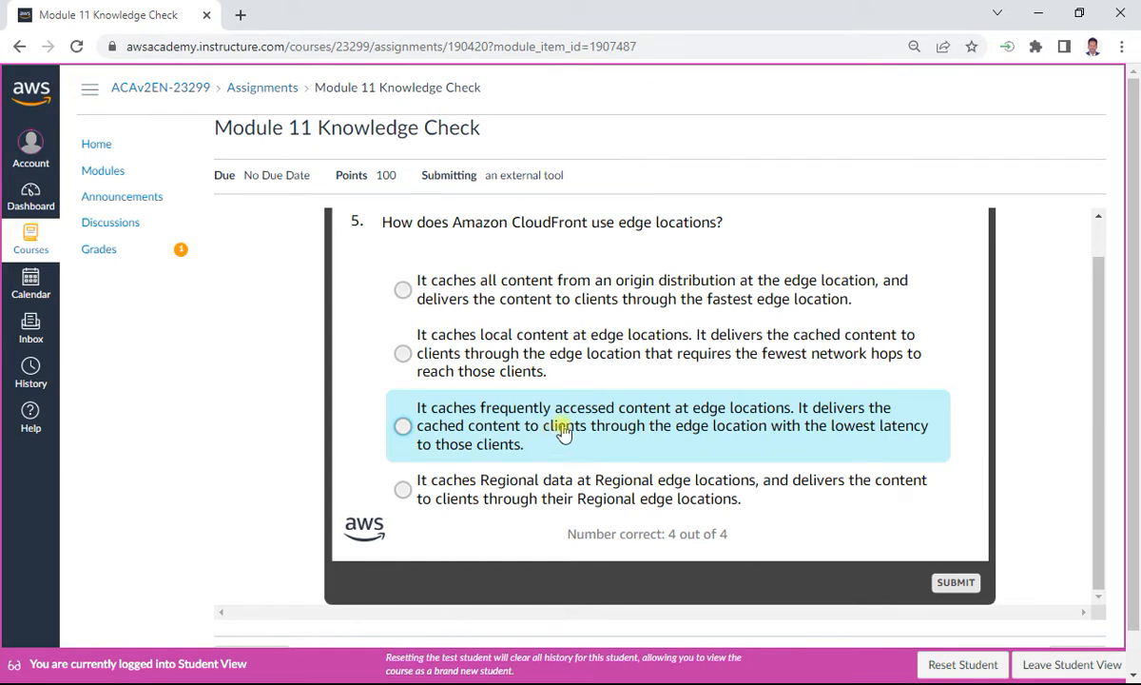
Step: Answer question 5 with the lowest-latency edge location option and move to question 6
click(402, 425)
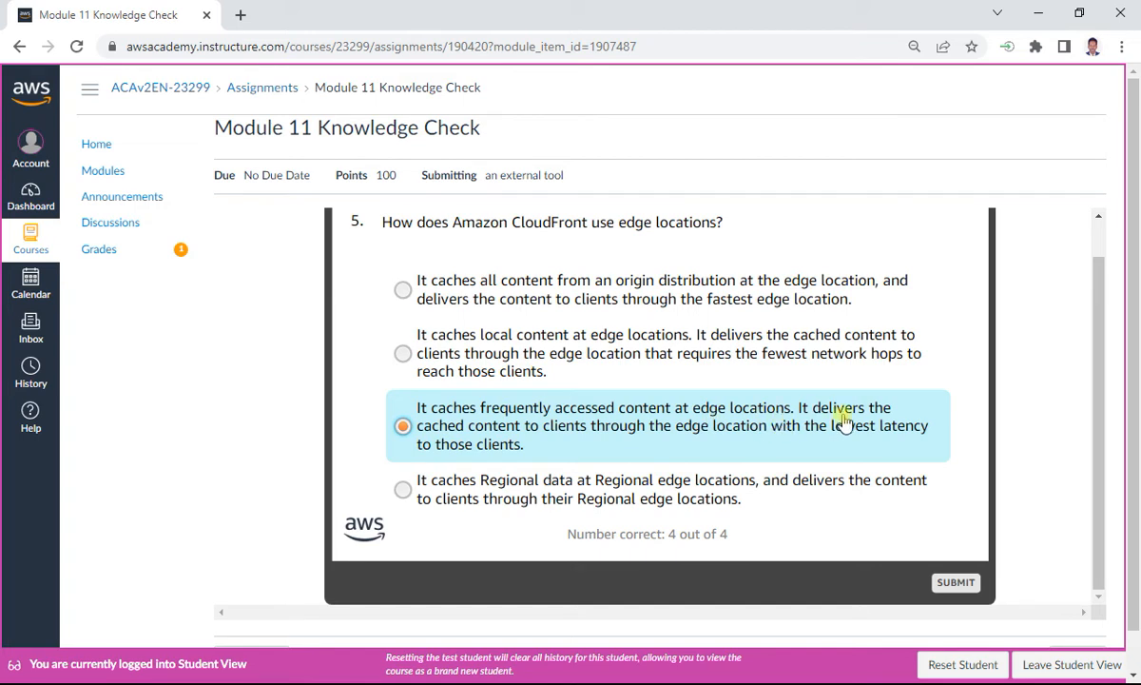
mouse_move(580, 444)
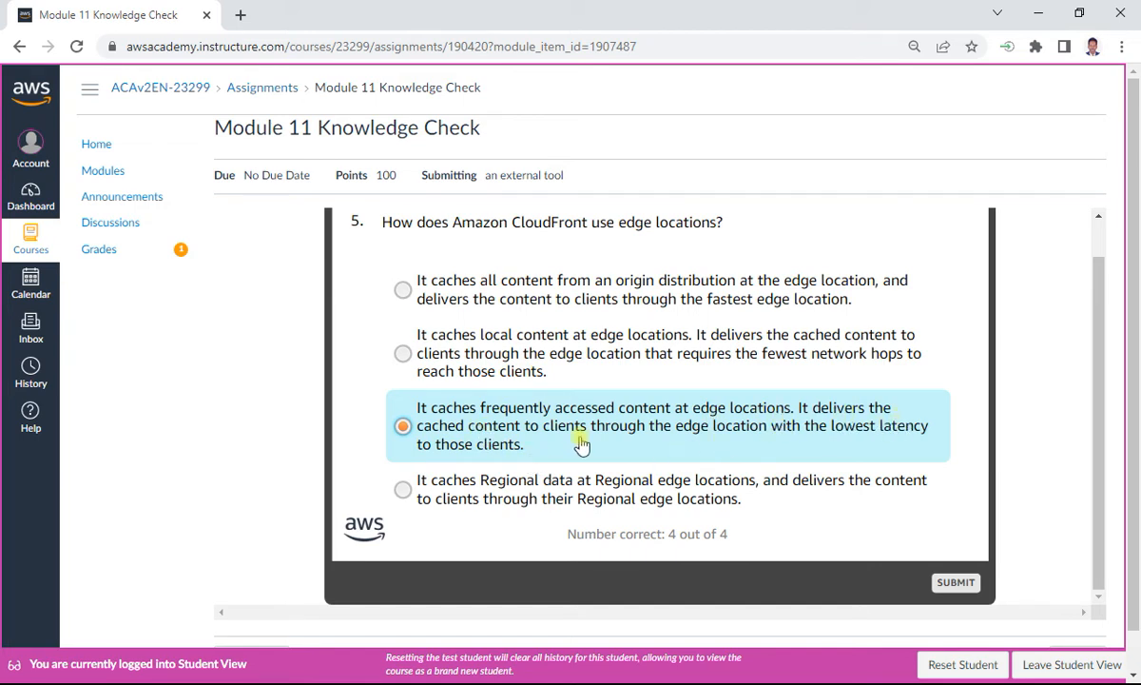
mouse_move(884, 437)
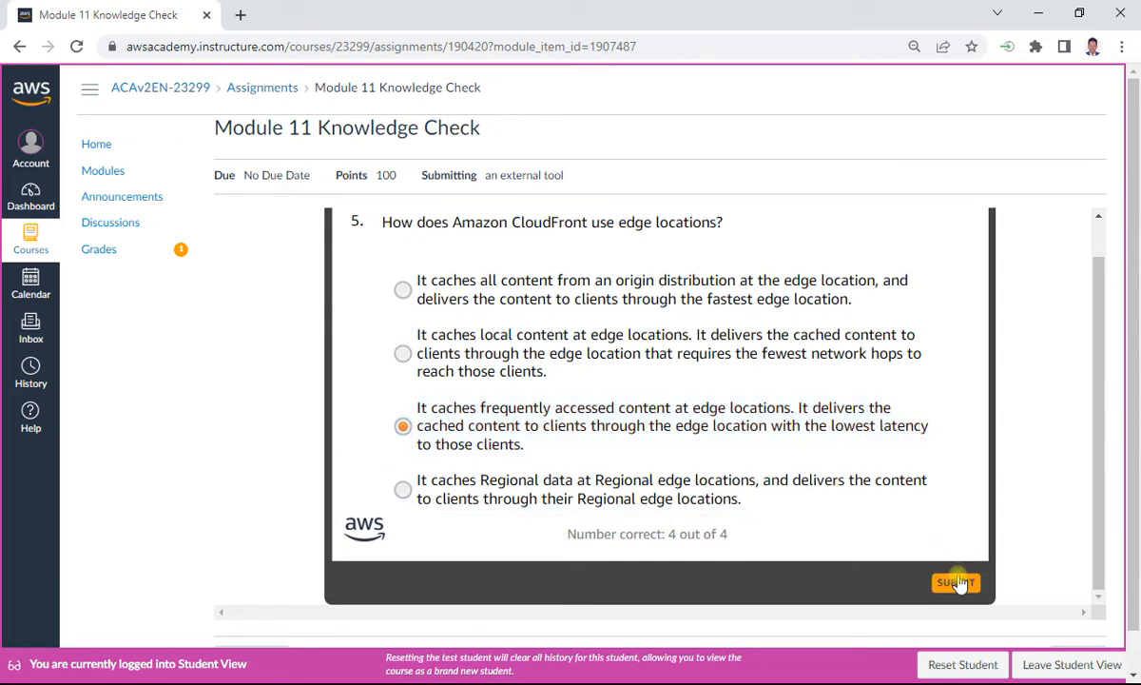
click(957, 582)
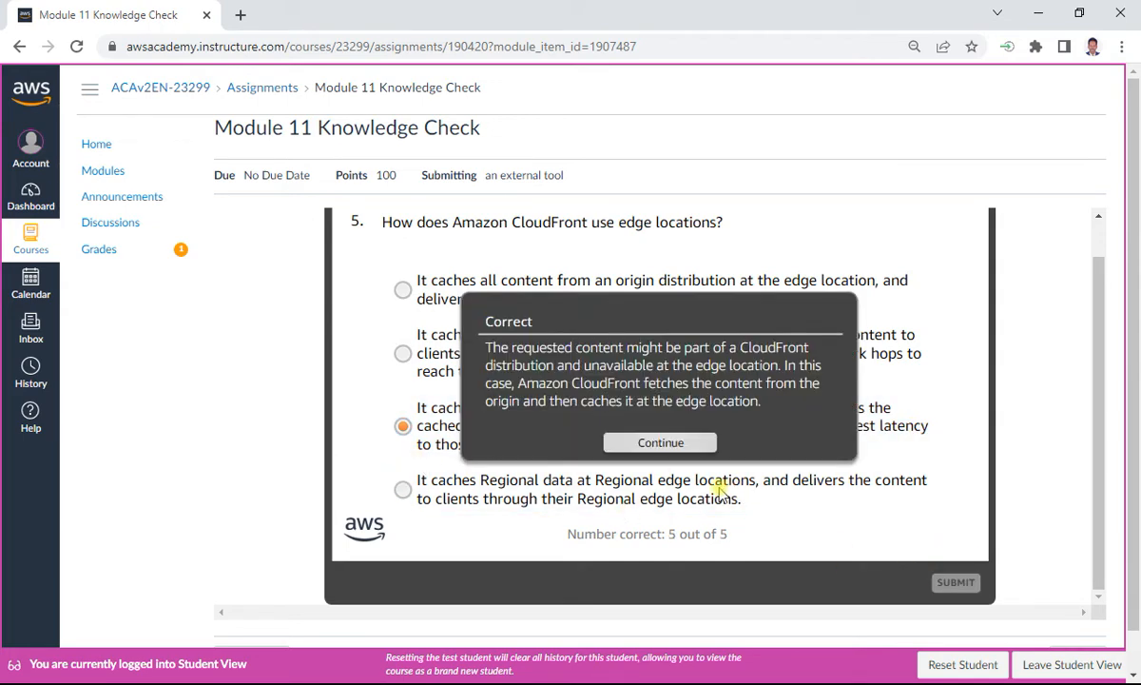
click(660, 443)
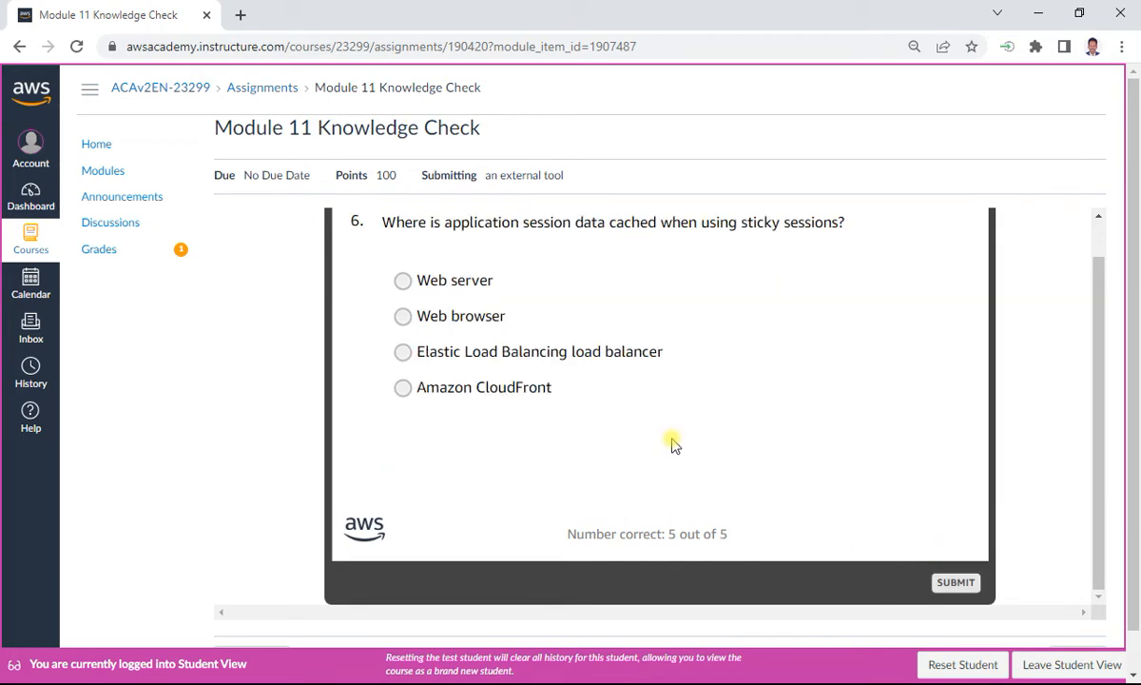
mouse_move(588, 245)
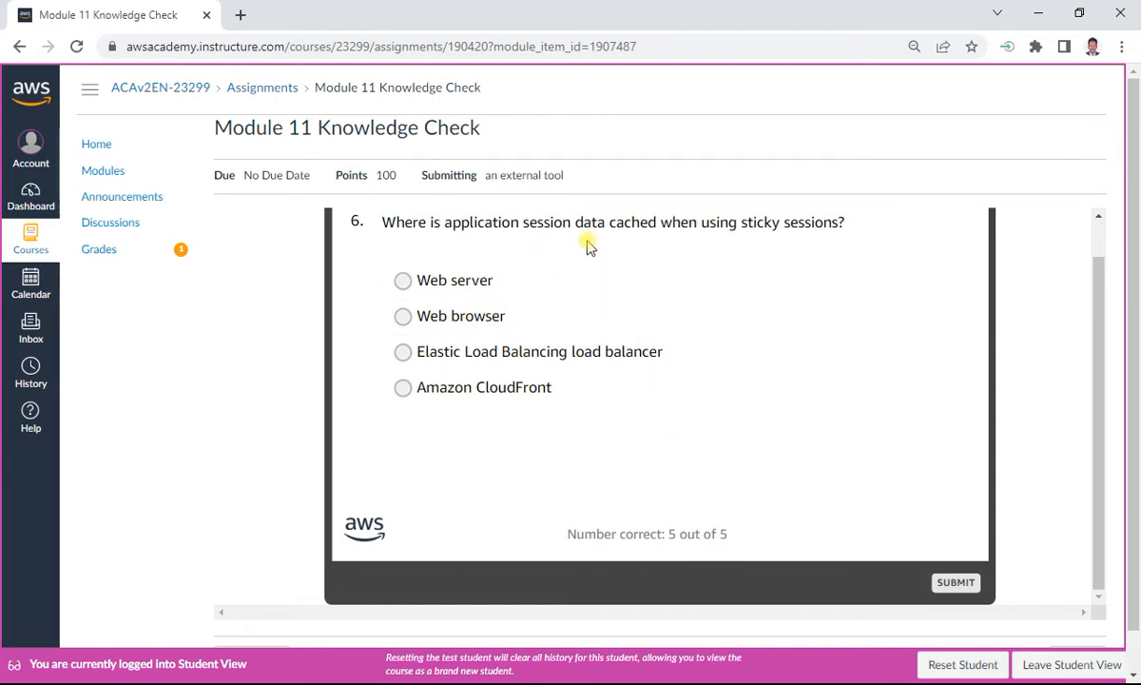
mouse_move(602, 250)
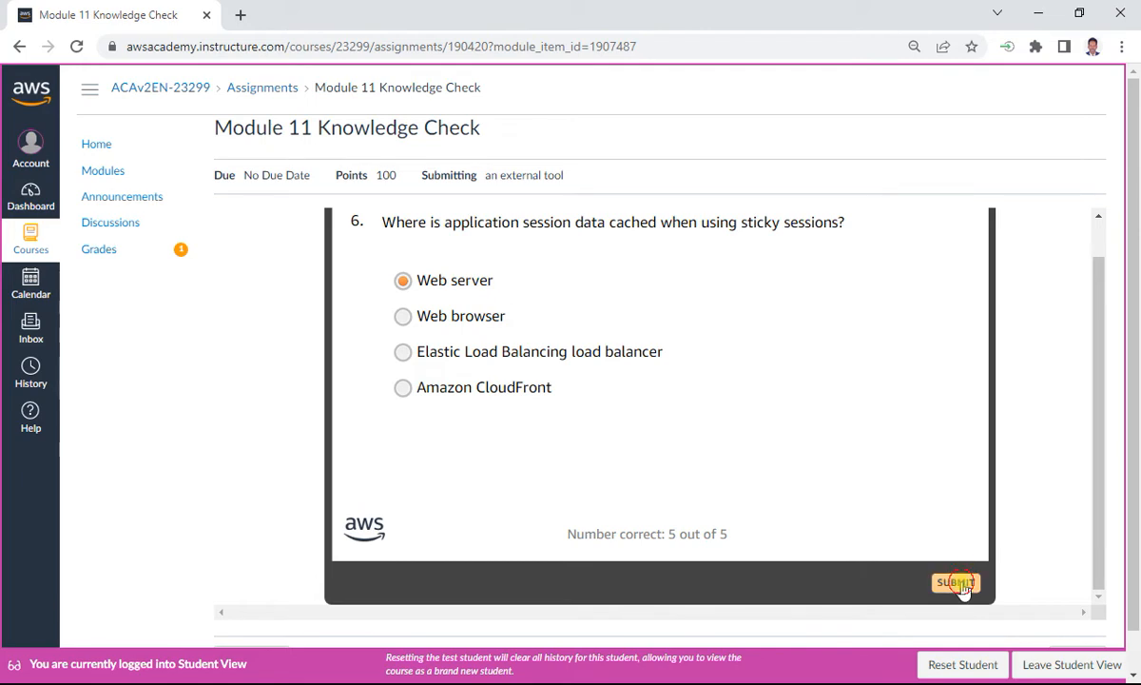
Step: Answer question 6 with Web server, 7 with S3 video segments, and 8 with in-memory cache
click(962, 598)
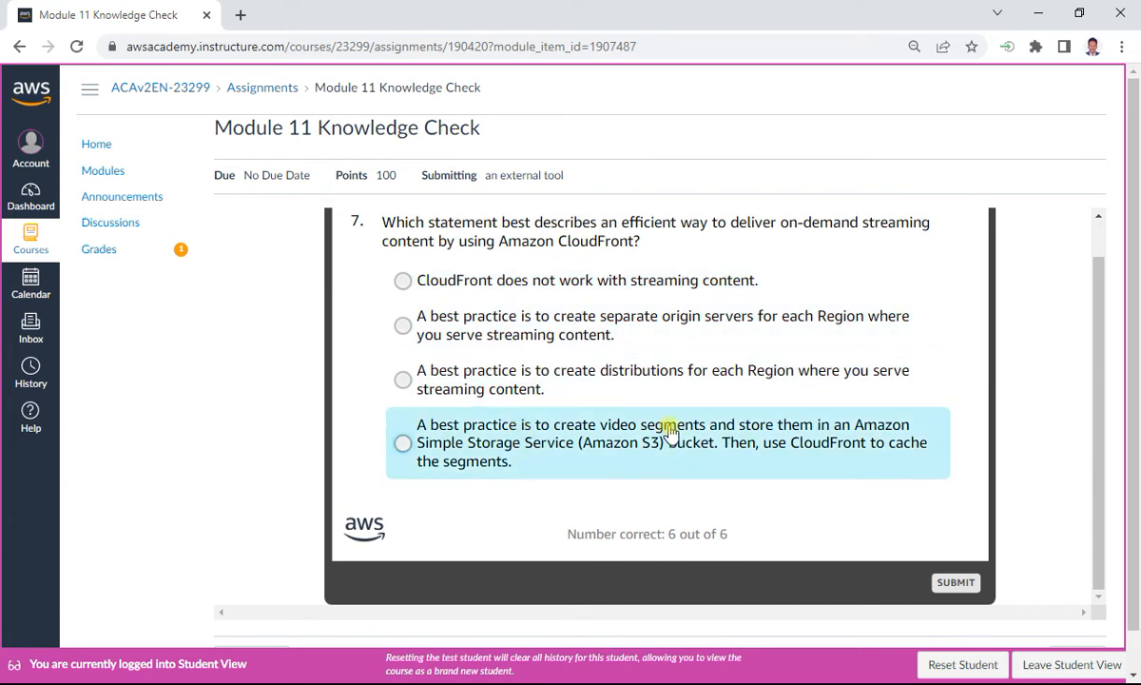
click(402, 442)
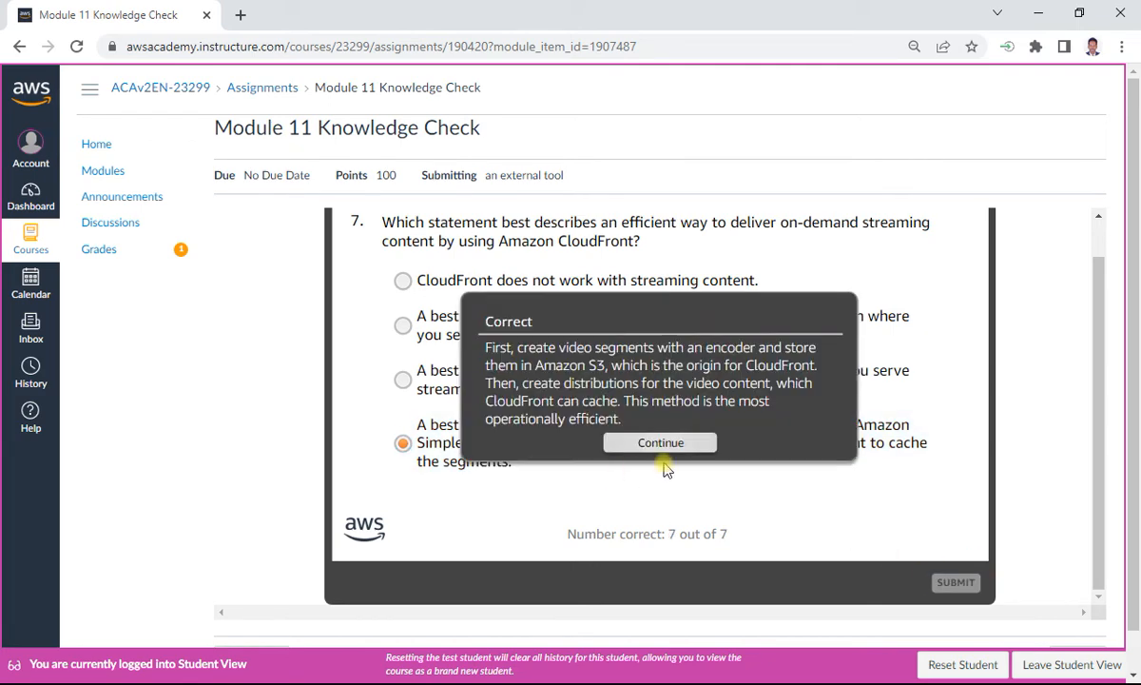
click(660, 442)
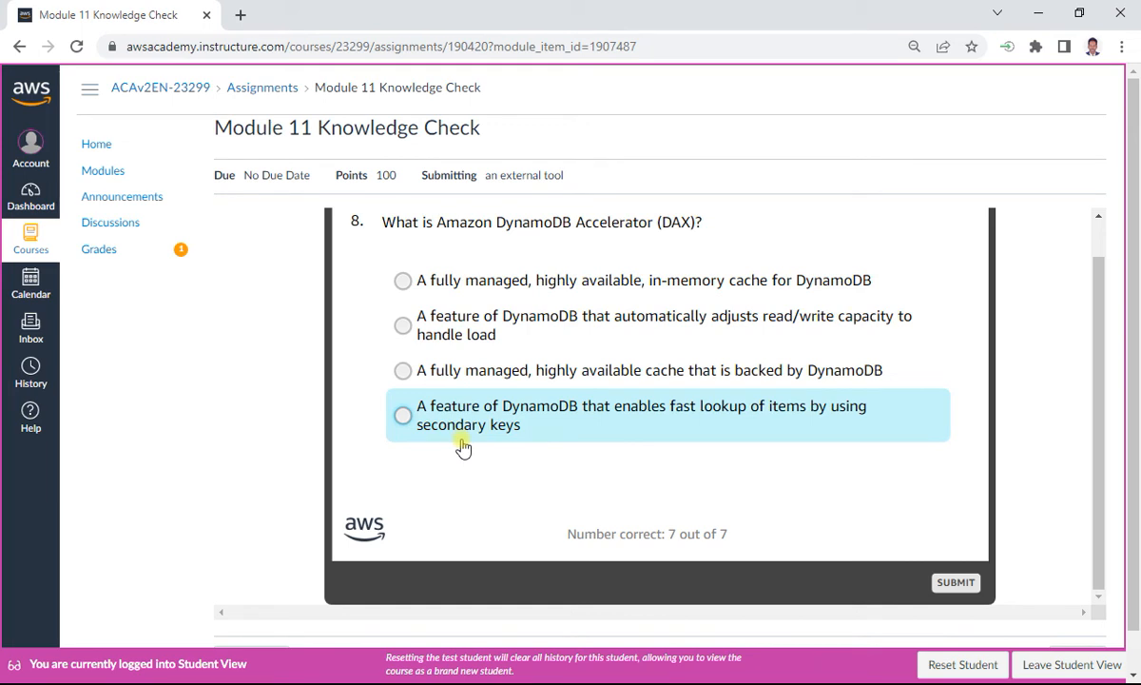
mouse_move(510, 328)
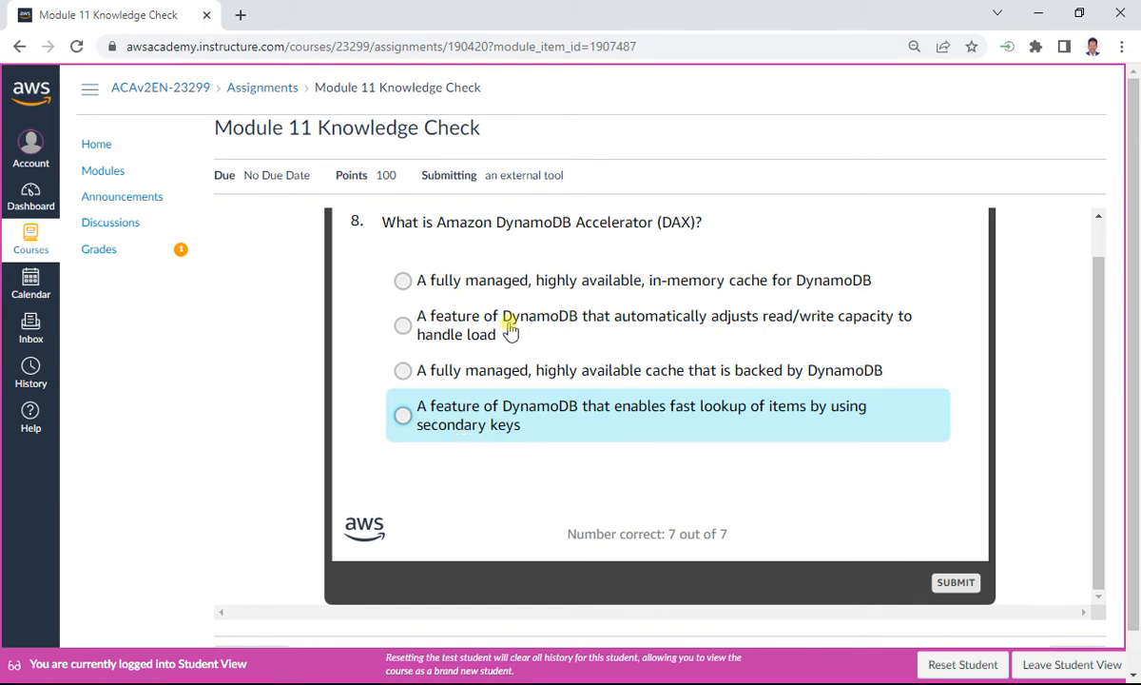
click(402, 280)
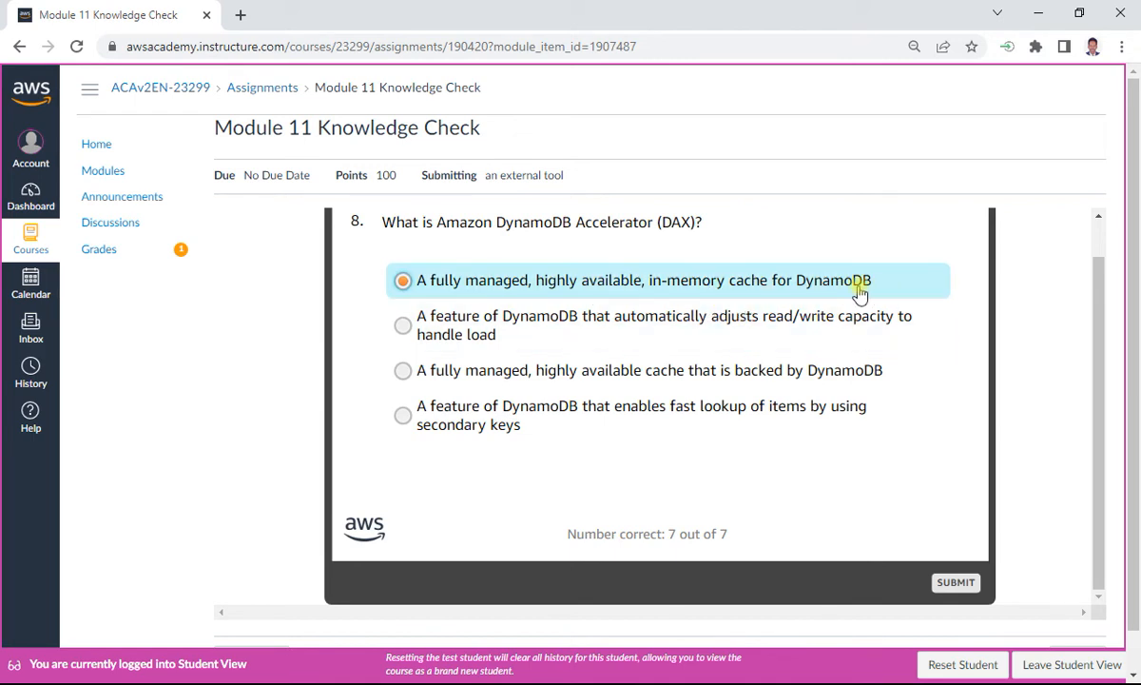
mouse_move(825, 290)
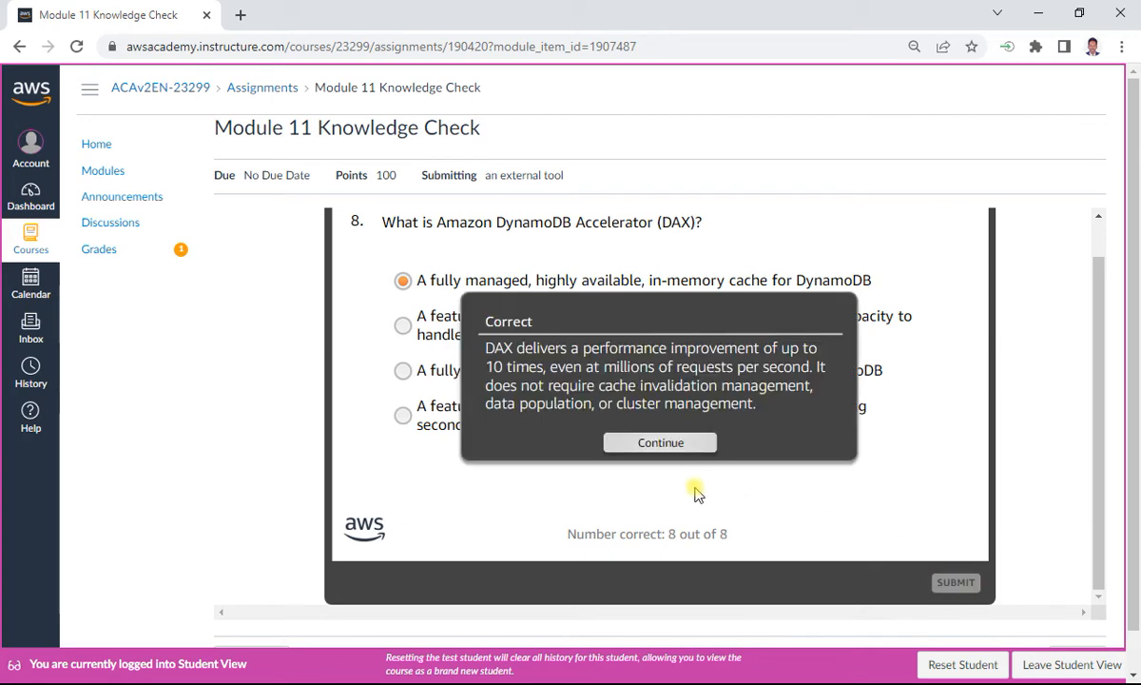
click(659, 442)
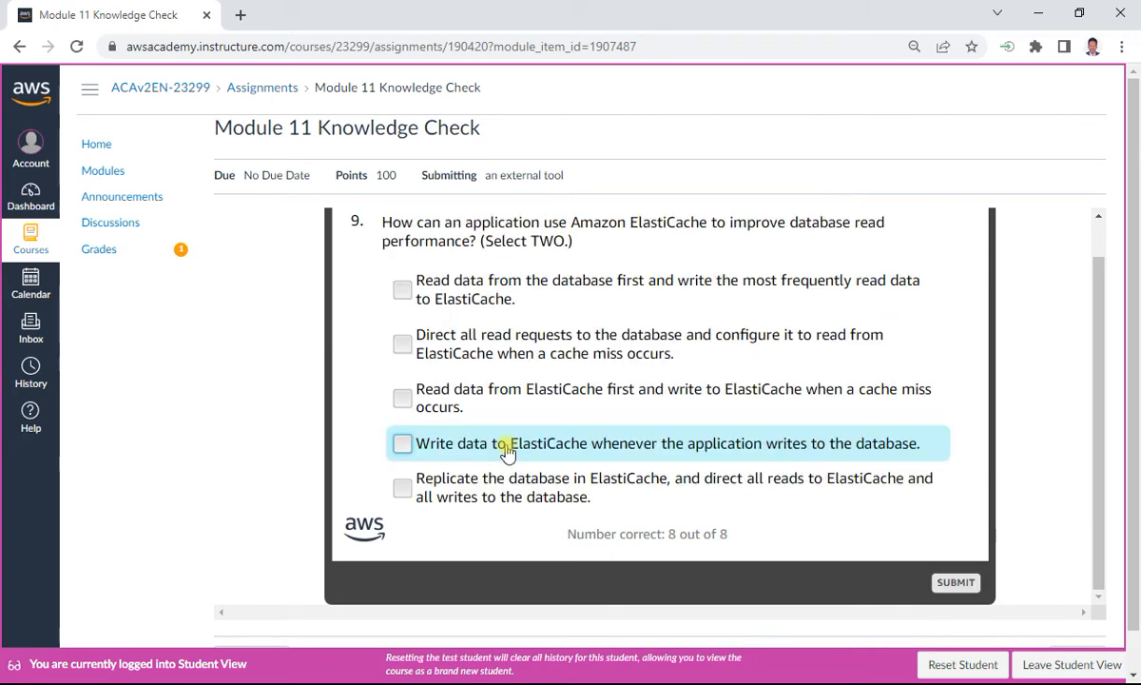
mouse_move(653, 236)
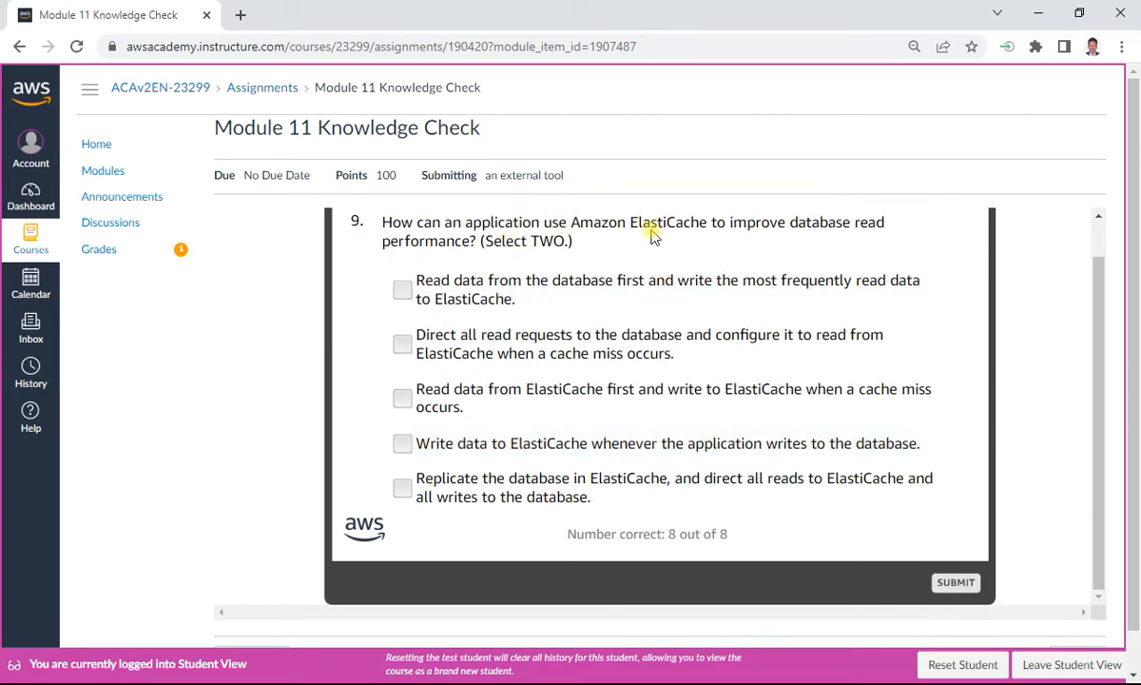
mouse_move(780, 235)
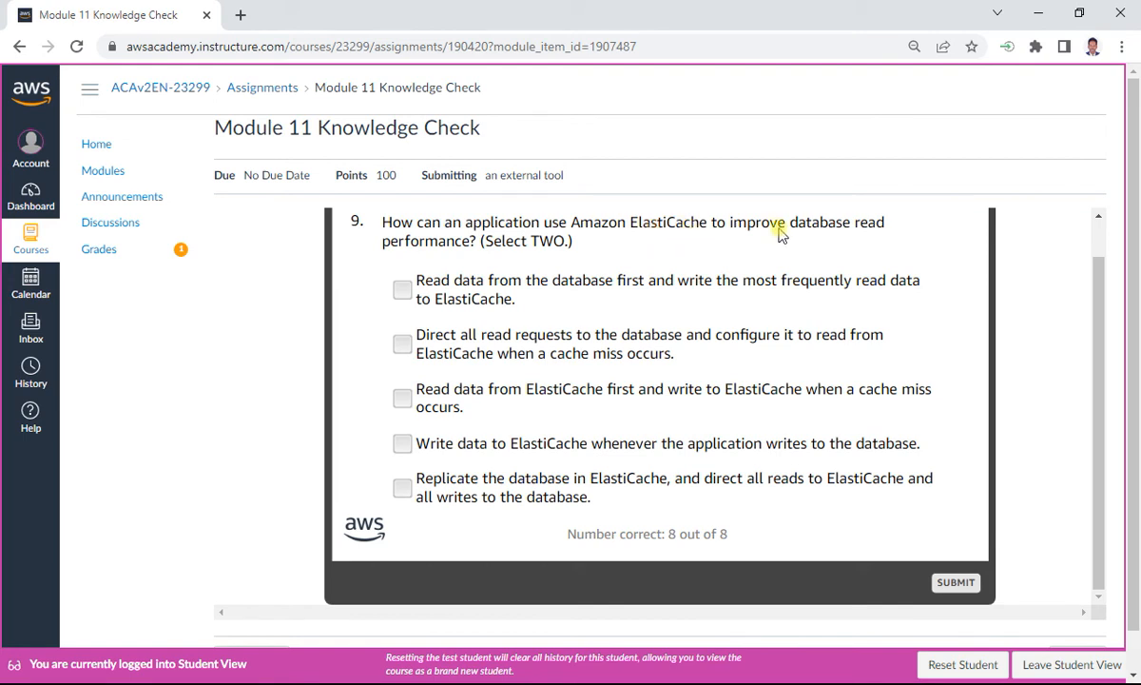
mouse_move(427, 249)
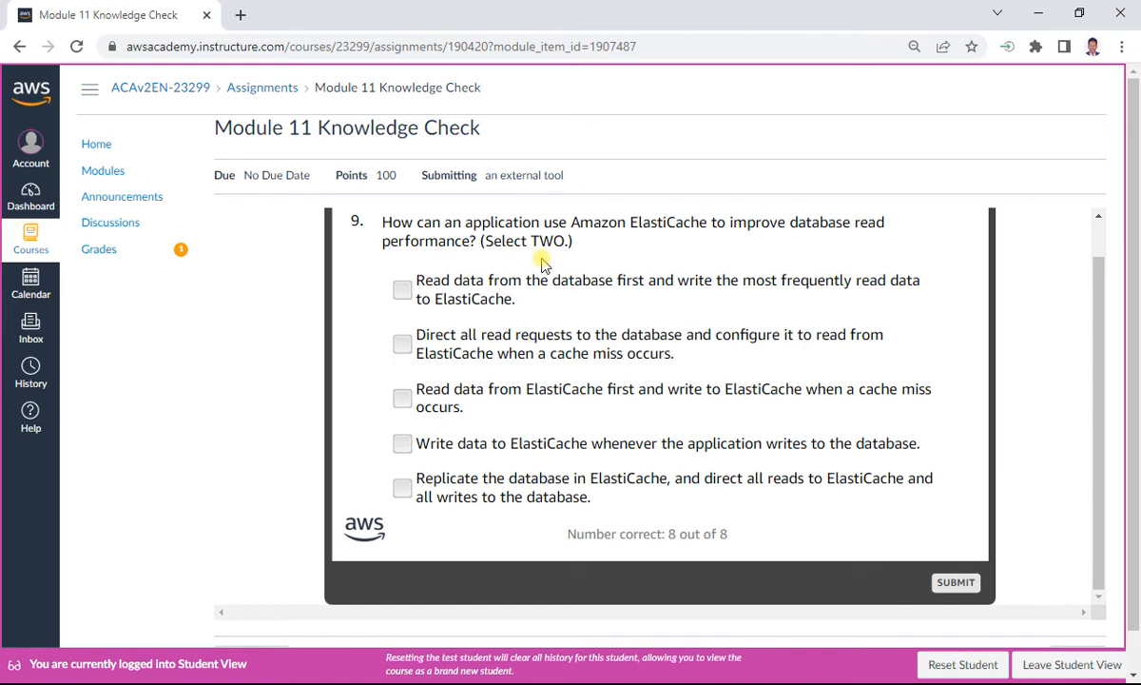
Step: Answer question 9 with lazy-loading and write-through, and question 10 with 'routes traffic through edge locations'
click(401, 398)
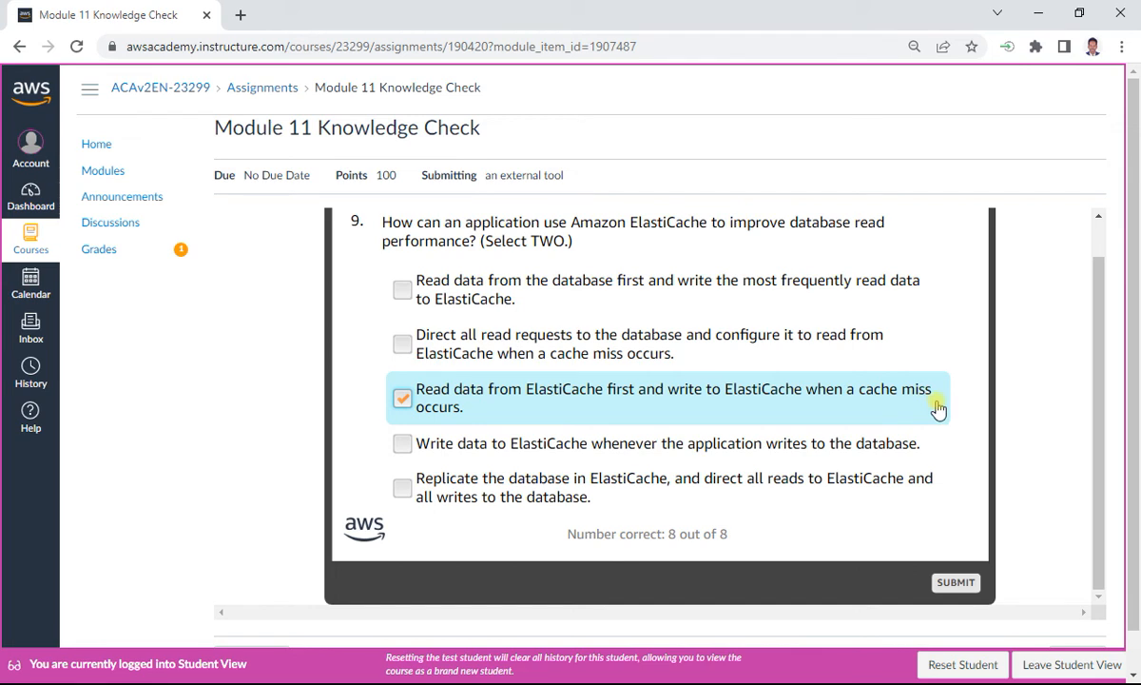
click(402, 443)
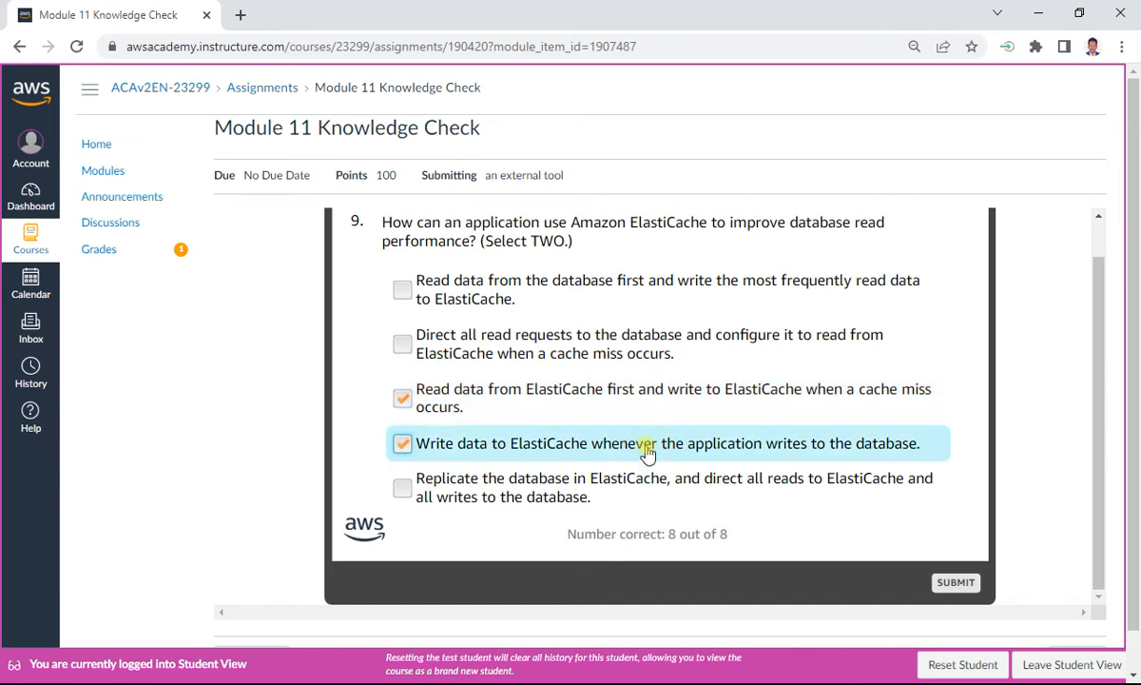
mouse_move(910, 458)
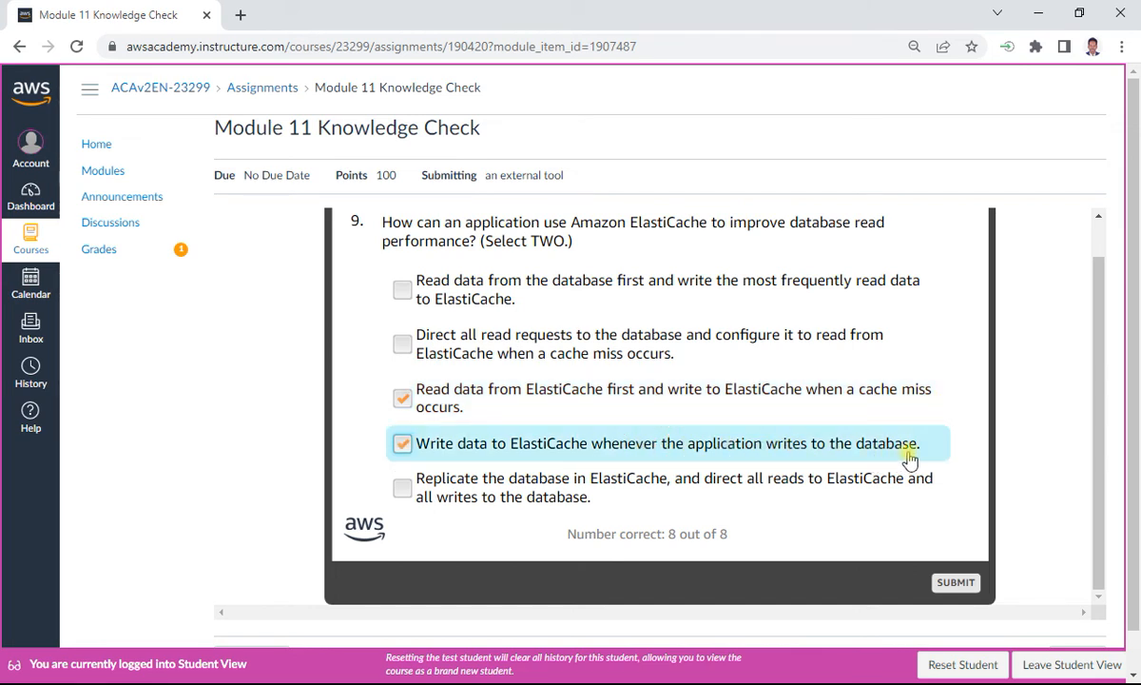
mouse_move(865, 482)
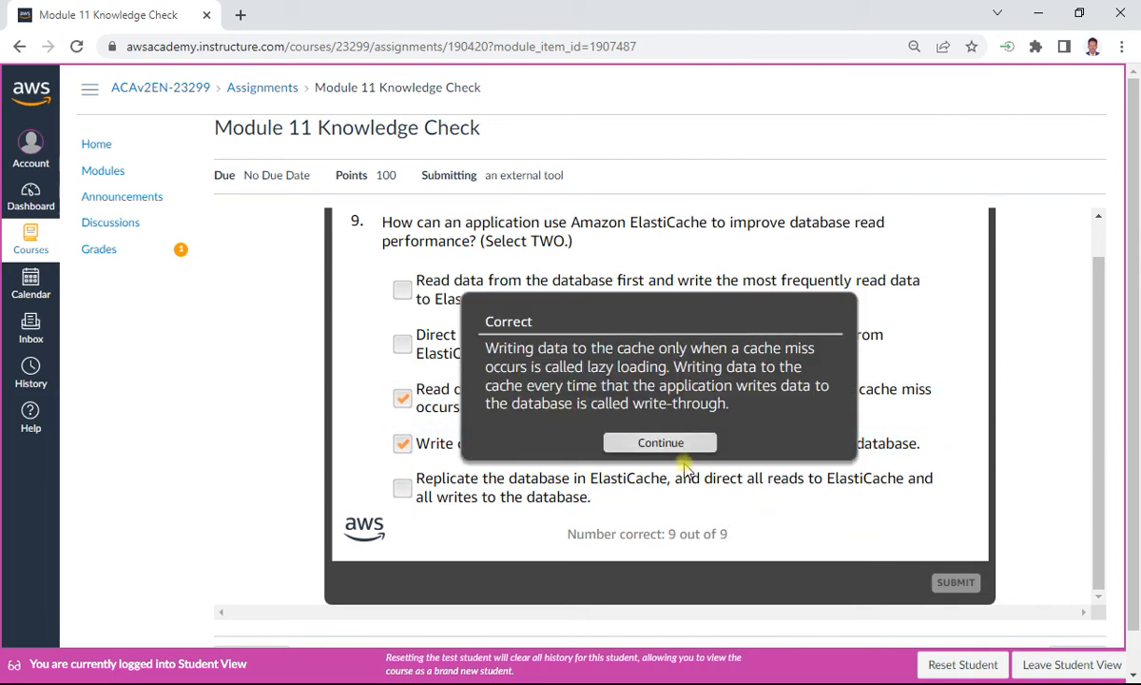
click(660, 442)
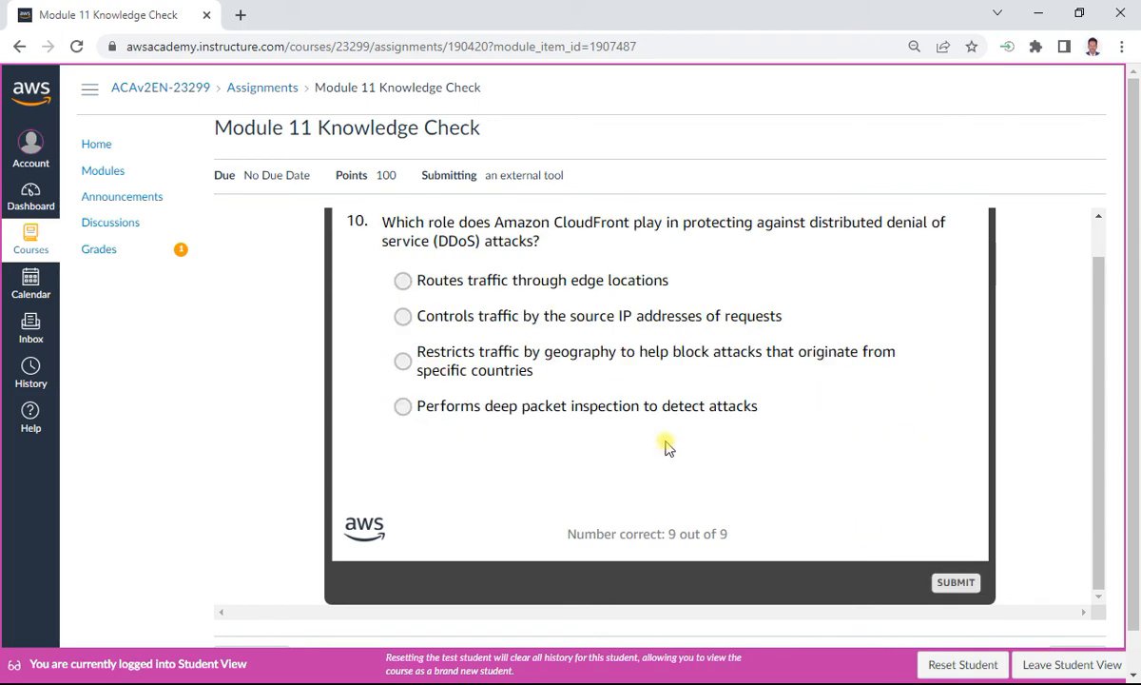
mouse_move(622, 231)
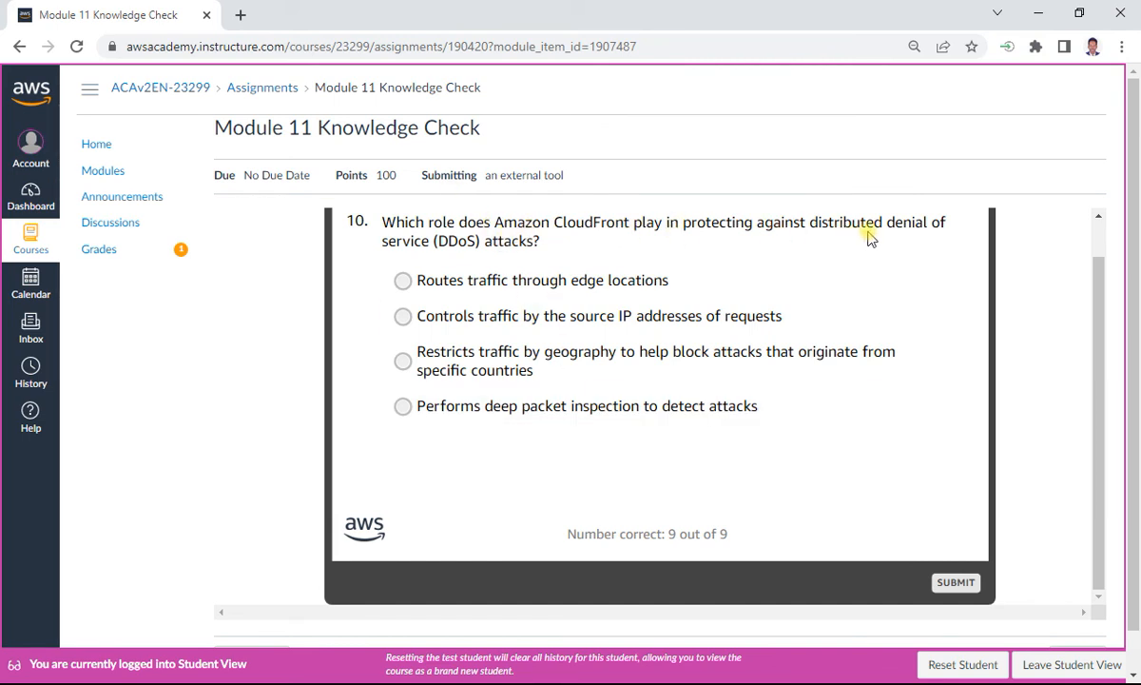
mouse_move(456, 254)
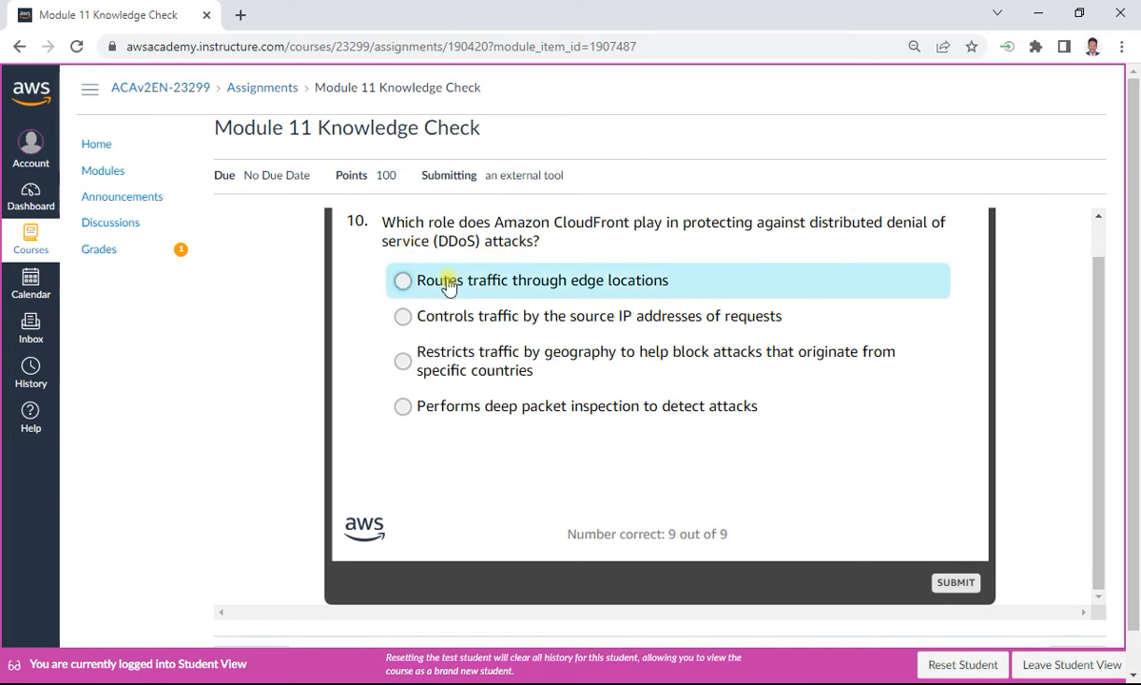
click(403, 279)
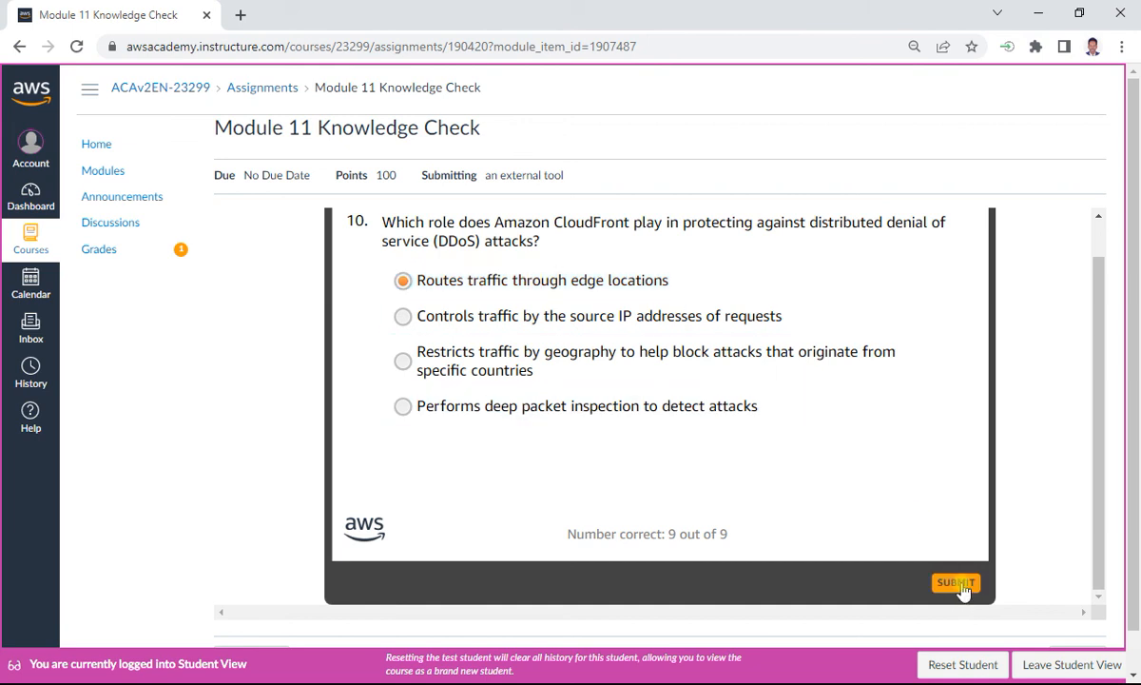
click(963, 583)
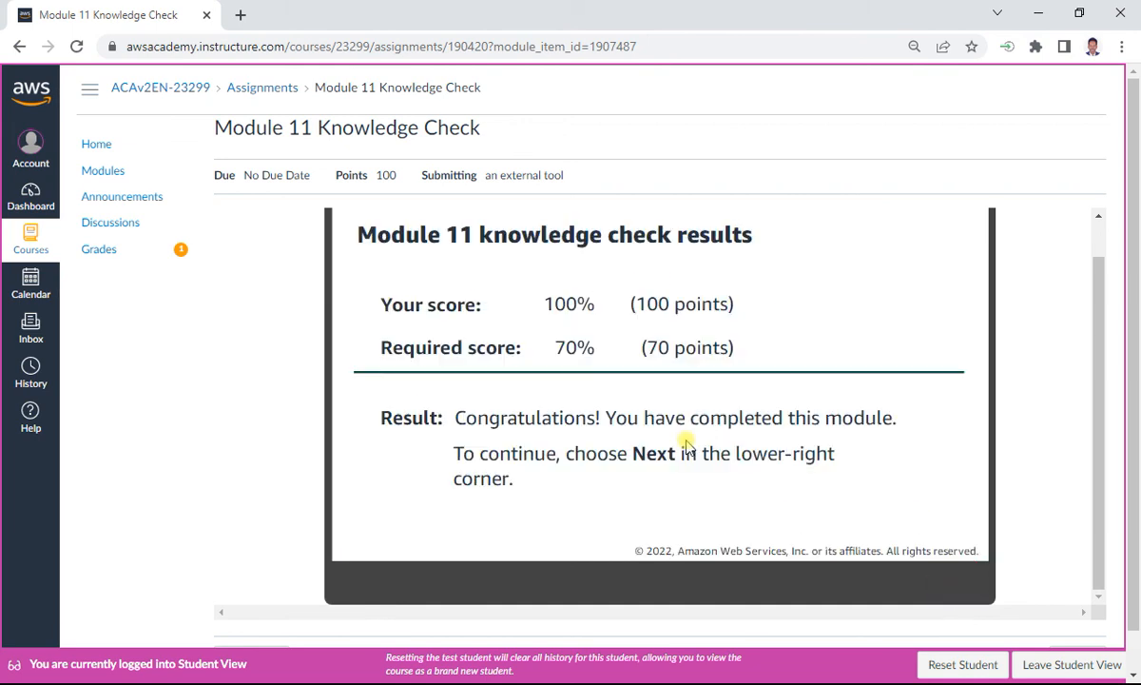
mouse_move(639, 385)
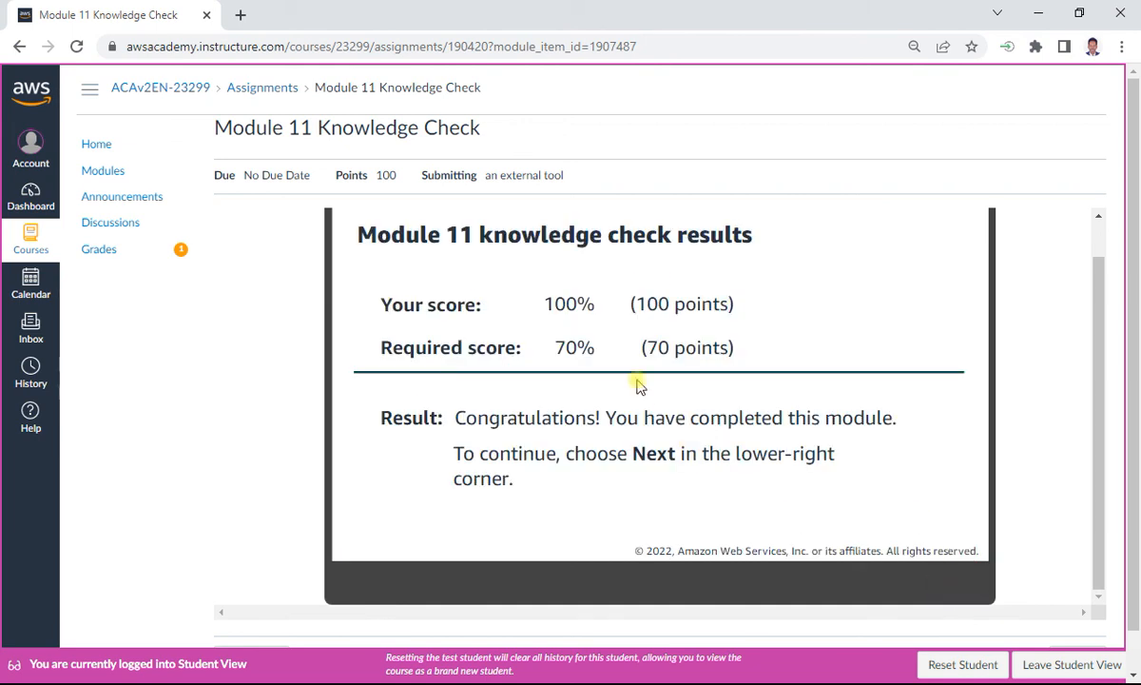
mouse_move(537, 376)
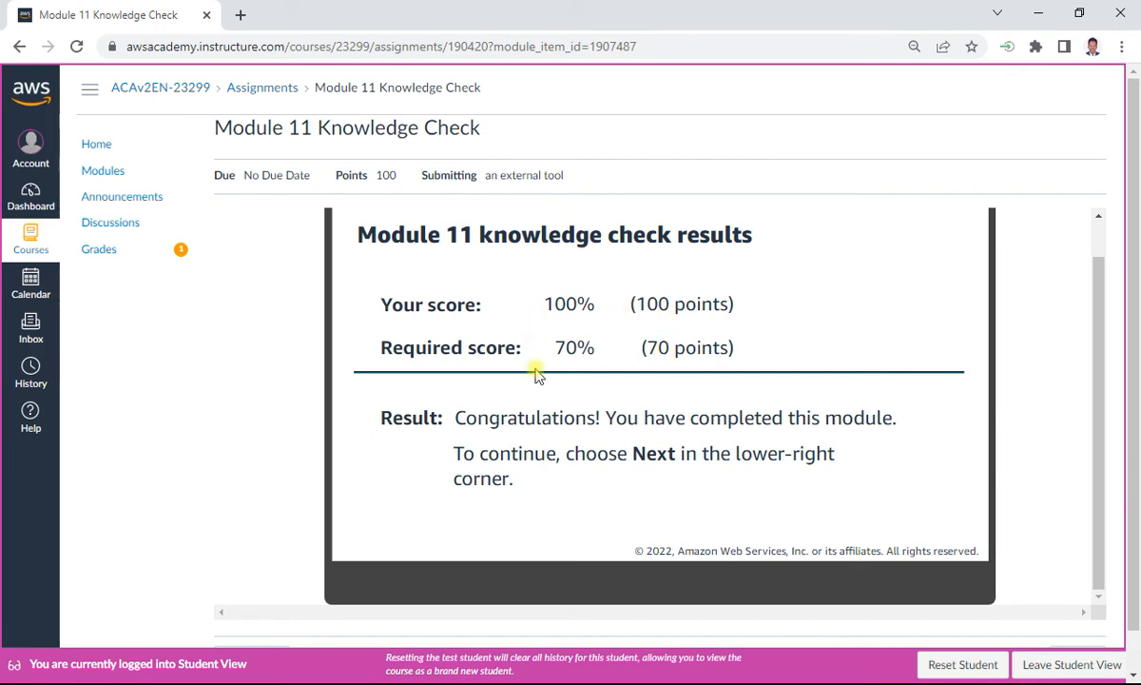
mouse_move(514, 399)
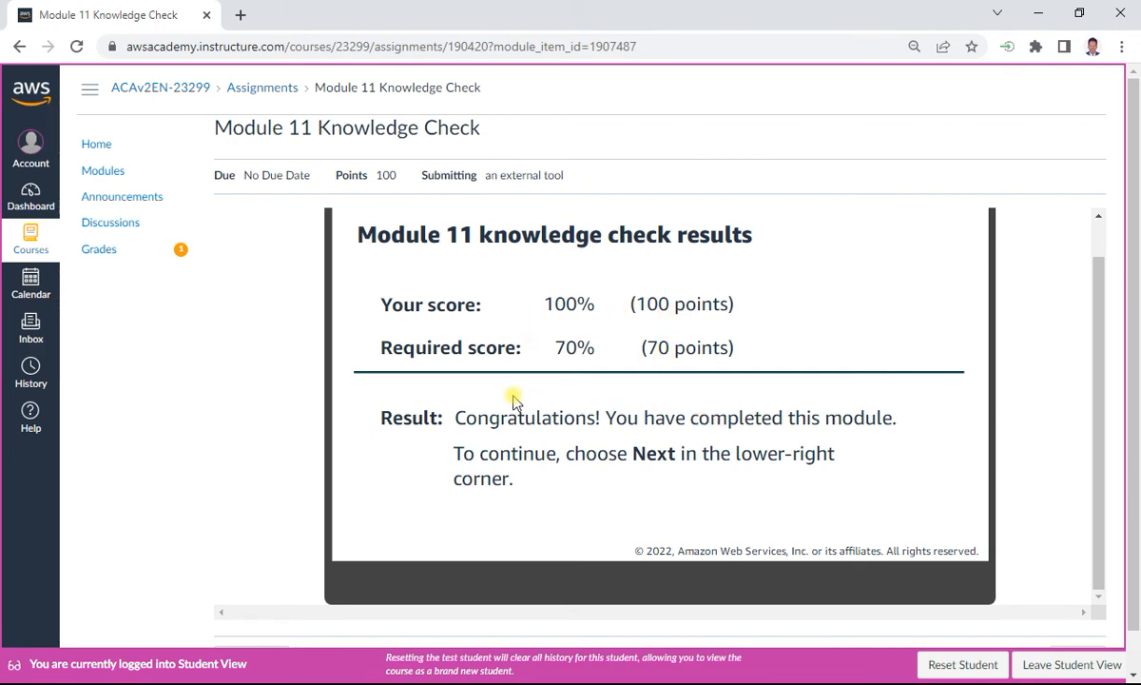
mouse_move(934, 480)
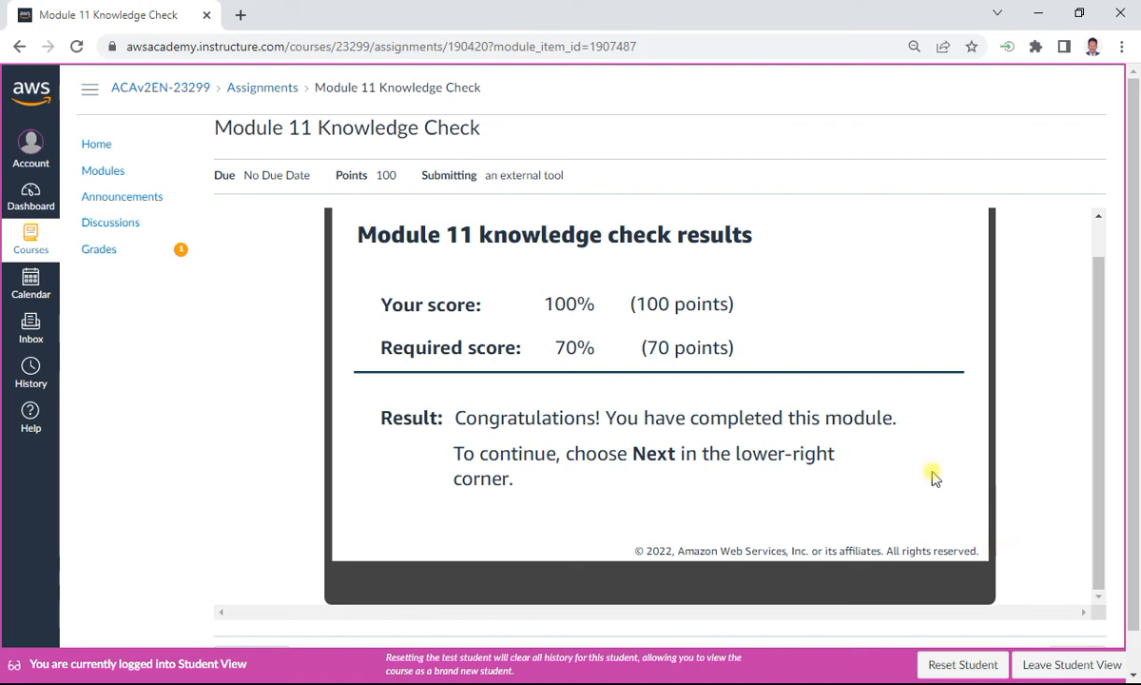